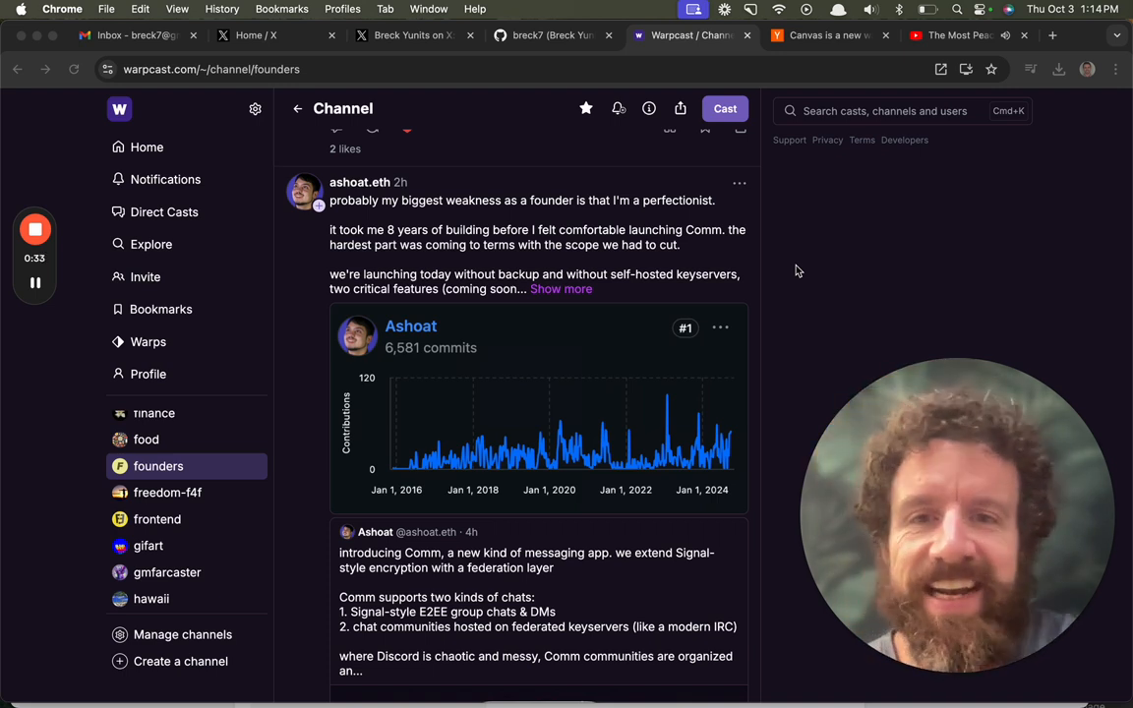
mouse_move(613, 238)
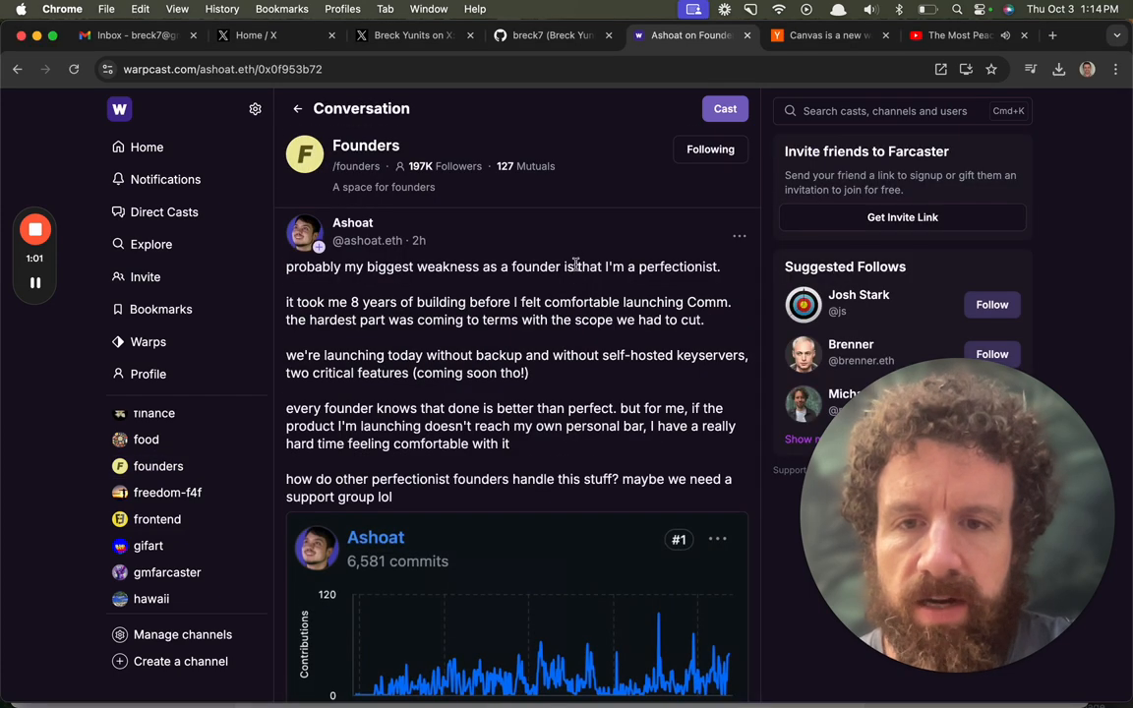
- Scroll down through the Warpcast thread toward the /comm channel's pinned introduction post
scroll("down", 3)
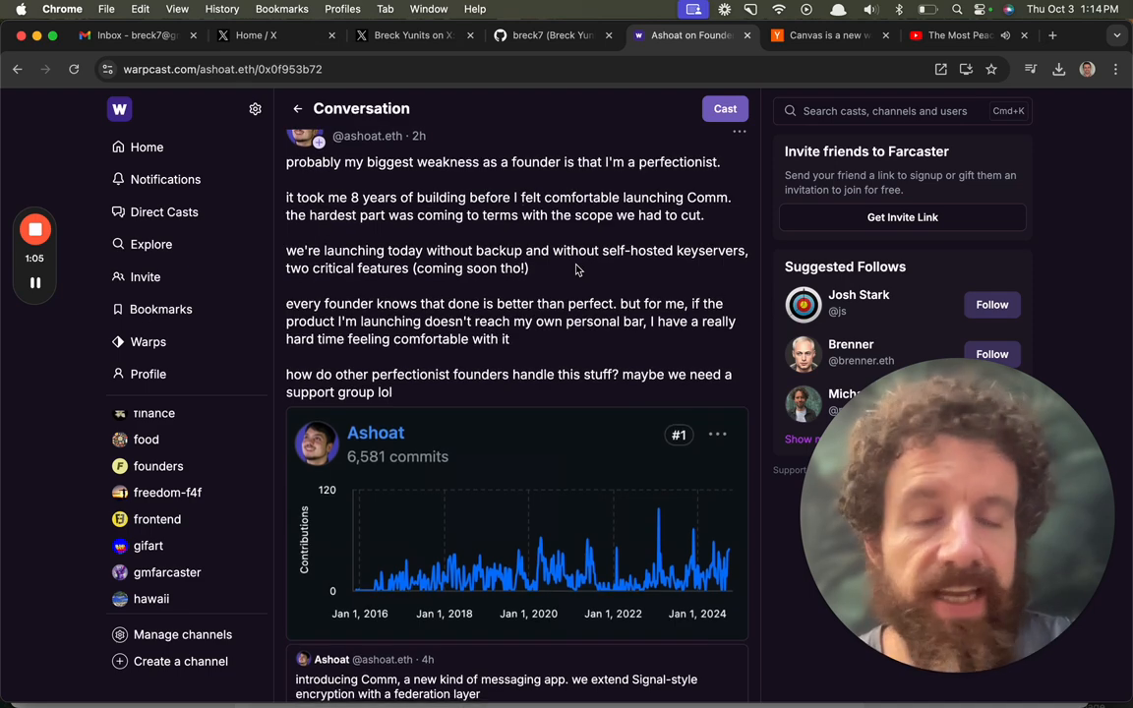
scroll("down", 3)
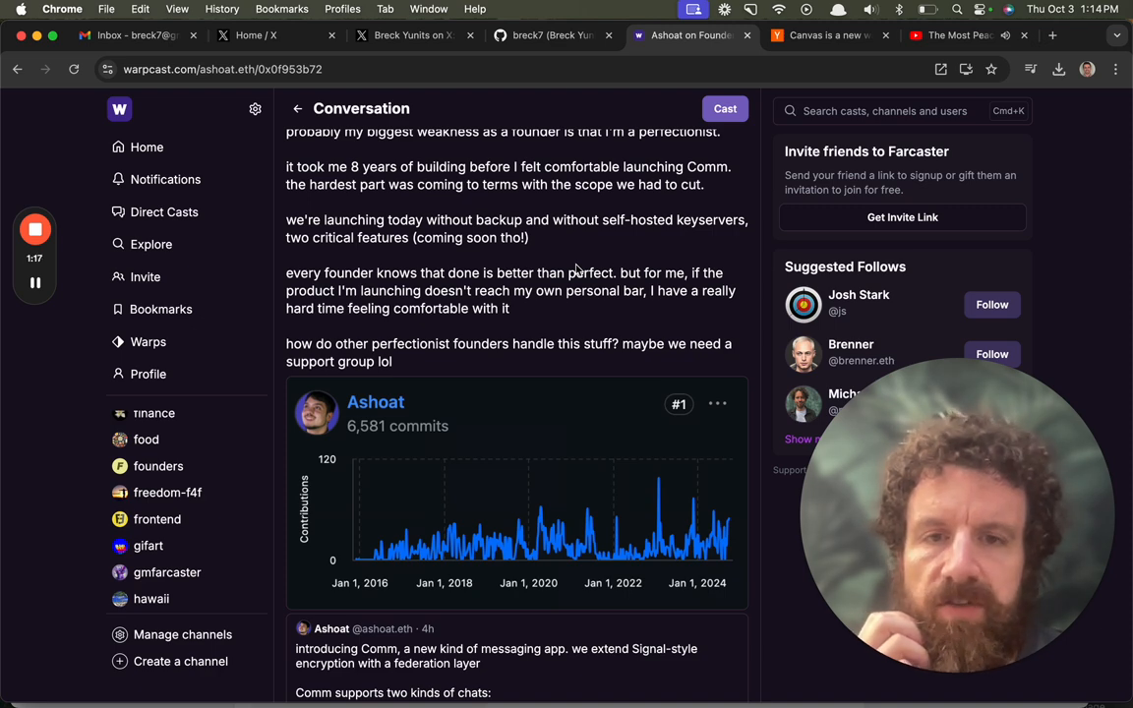
scroll("down", 3)
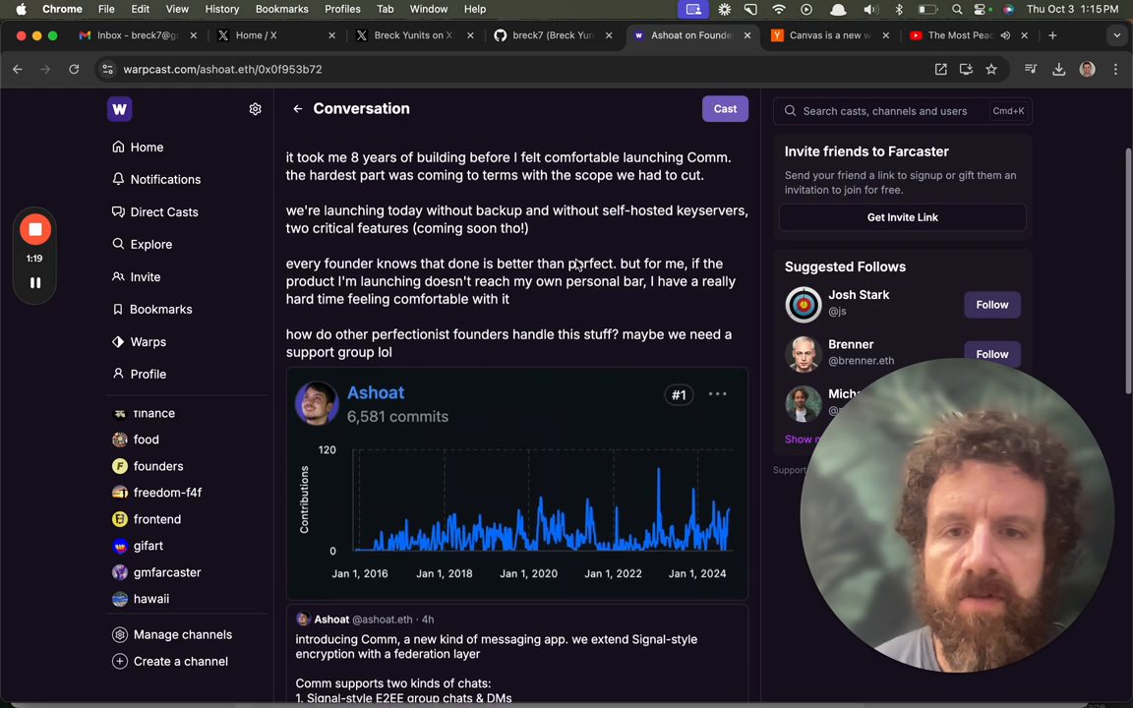
scroll("down", 3)
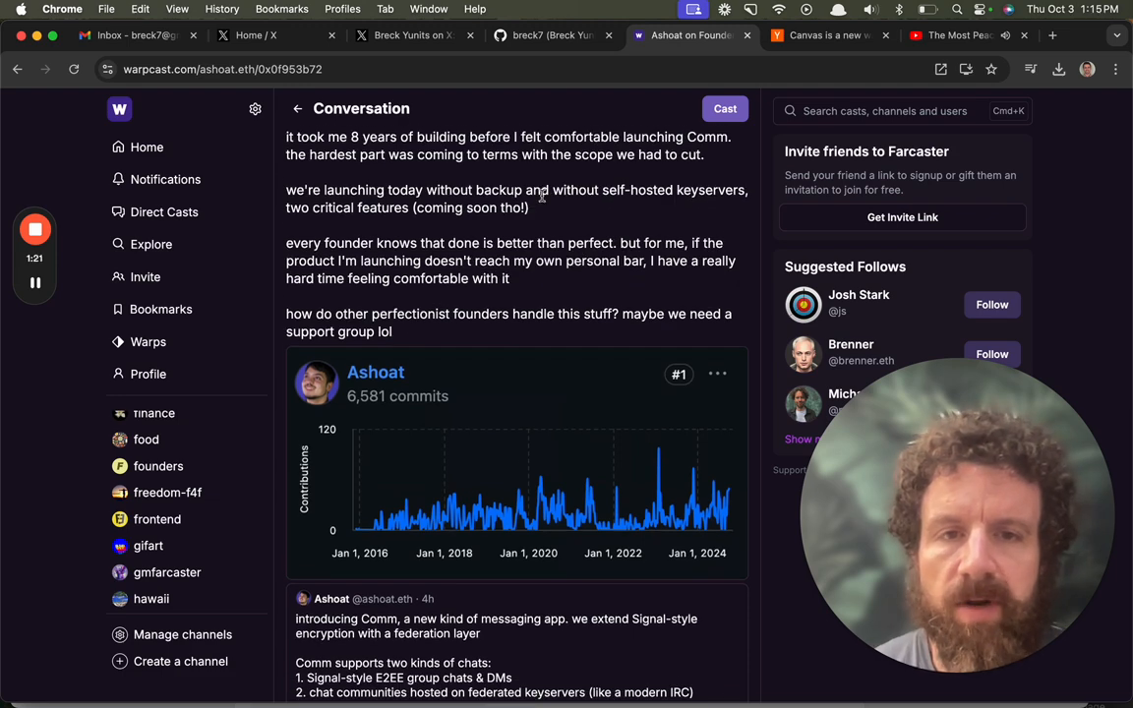
scroll("down", 3)
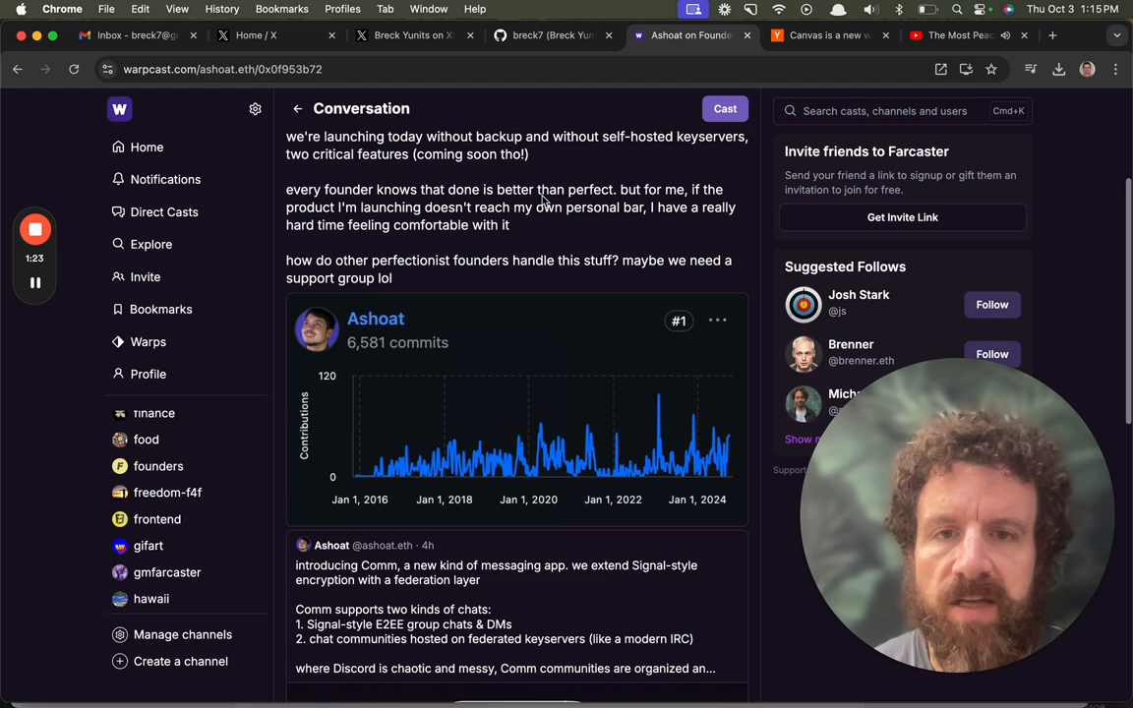
scroll("down", 3)
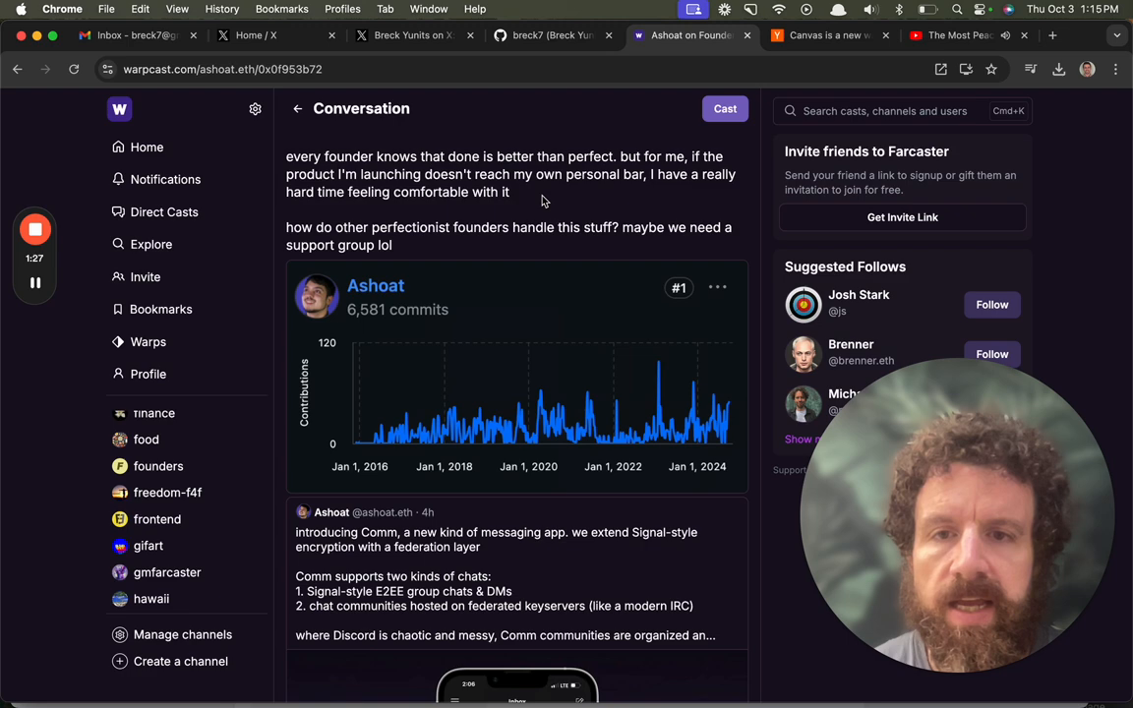
scroll("down", 3)
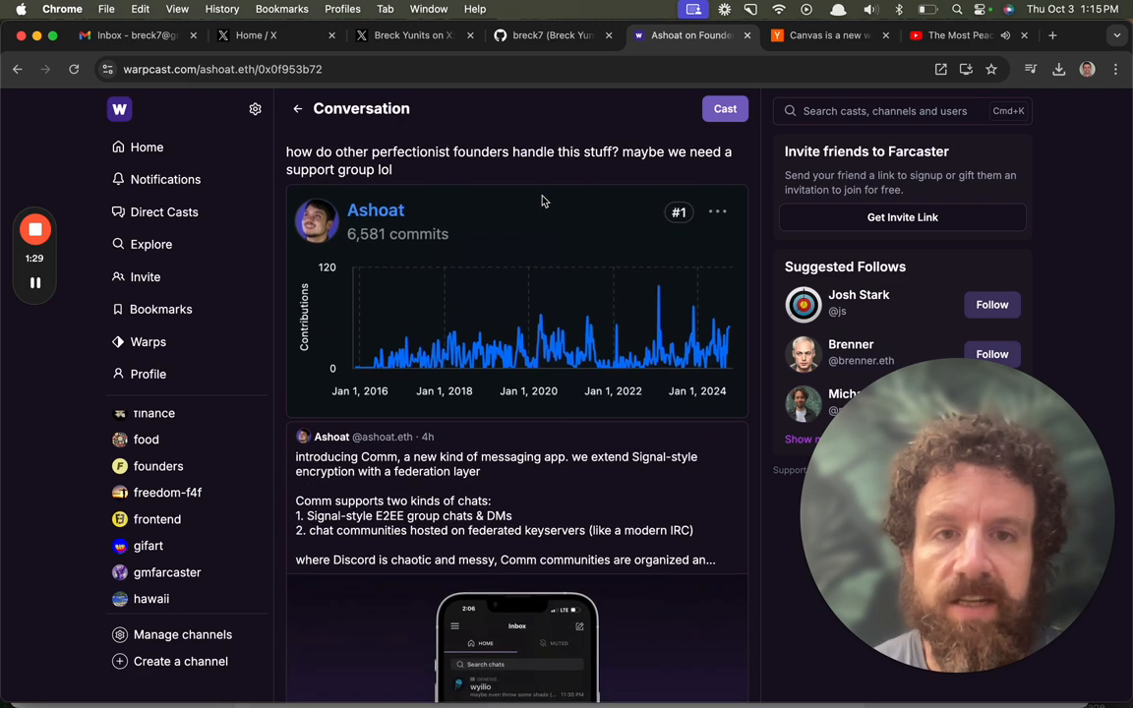
scroll("down", 3)
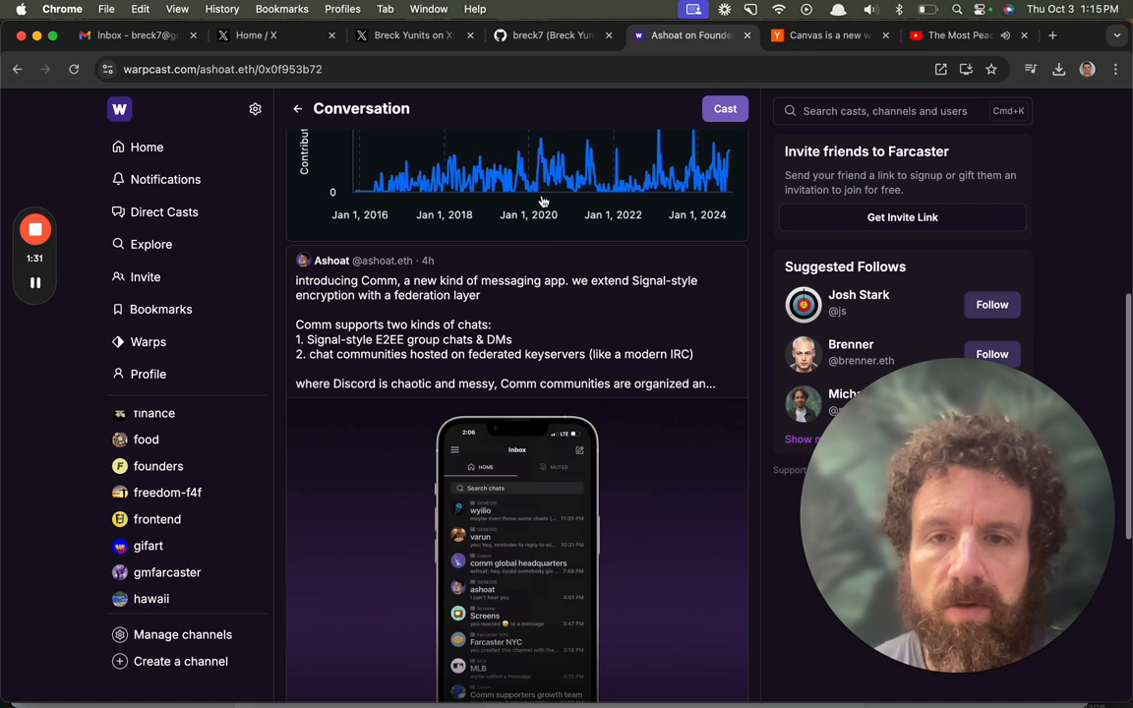
scroll("down", 3)
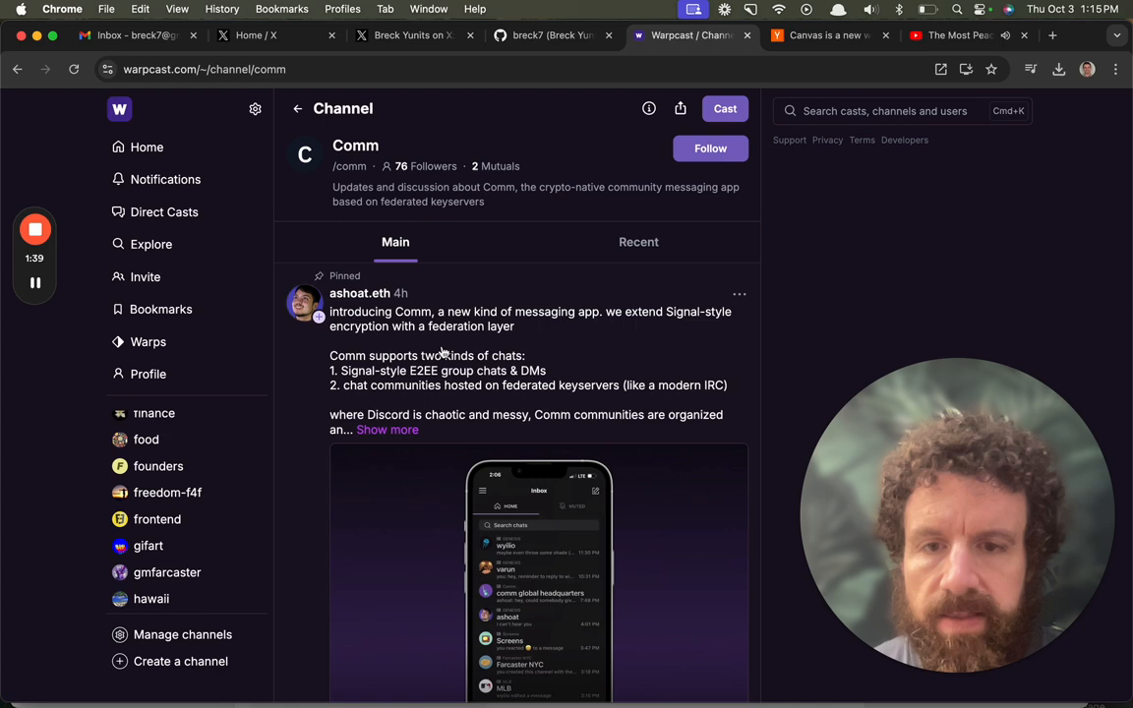
scroll("down", 3)
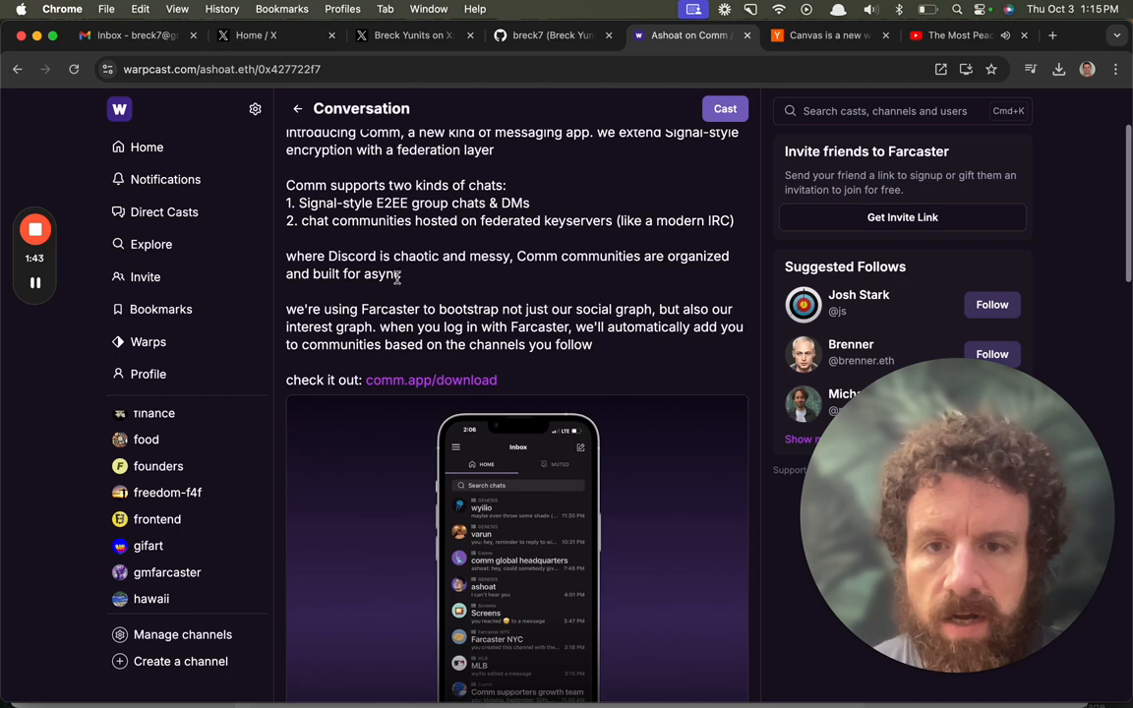
- Follow the comm.app/download link from the post and look over the download page
left_click(431, 380)
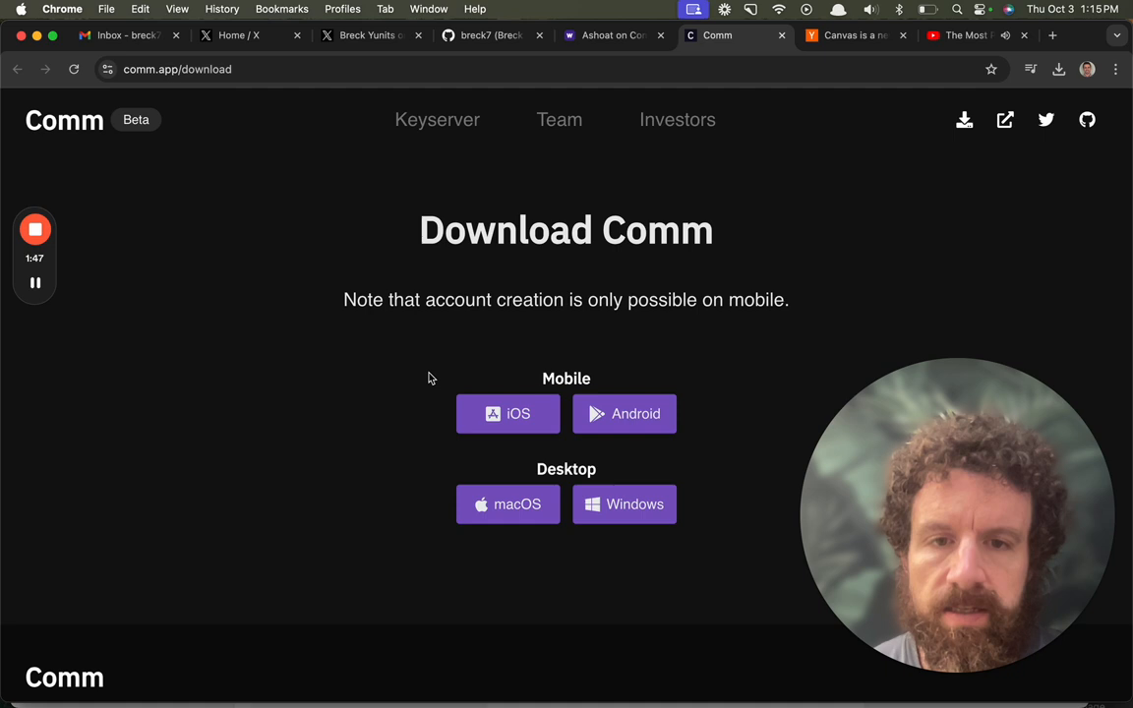
scroll("down", 3)
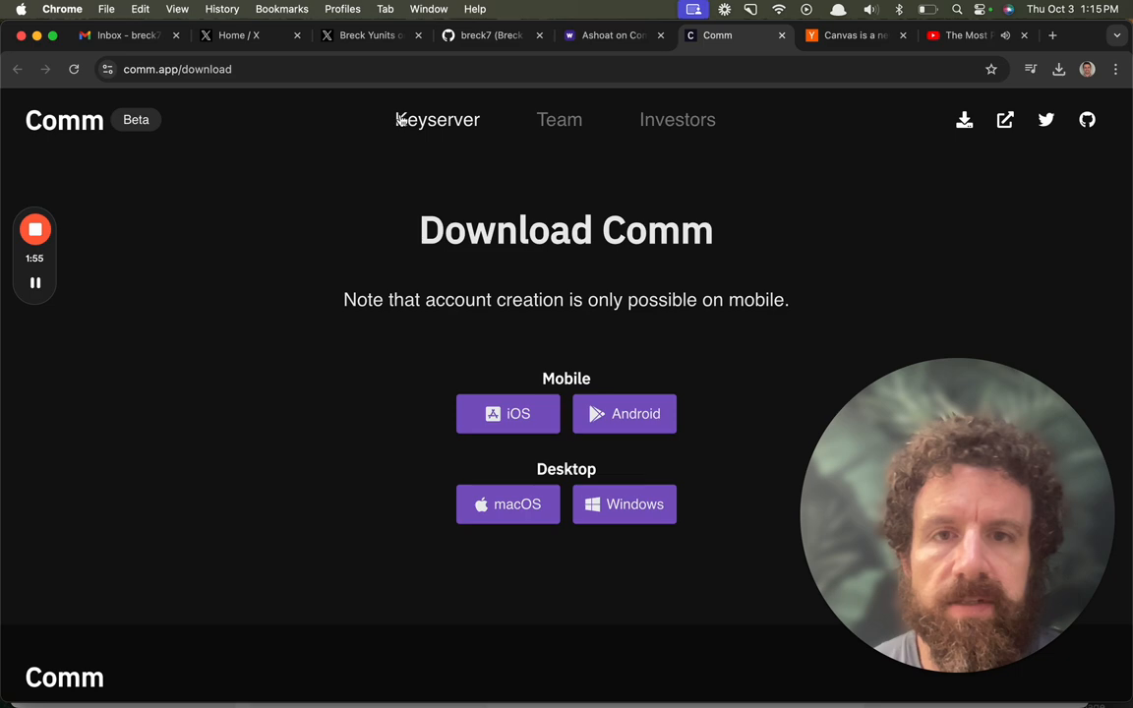
- Go to the Keyservers page and read through it down to the mailing-list footer
left_click(437, 120)
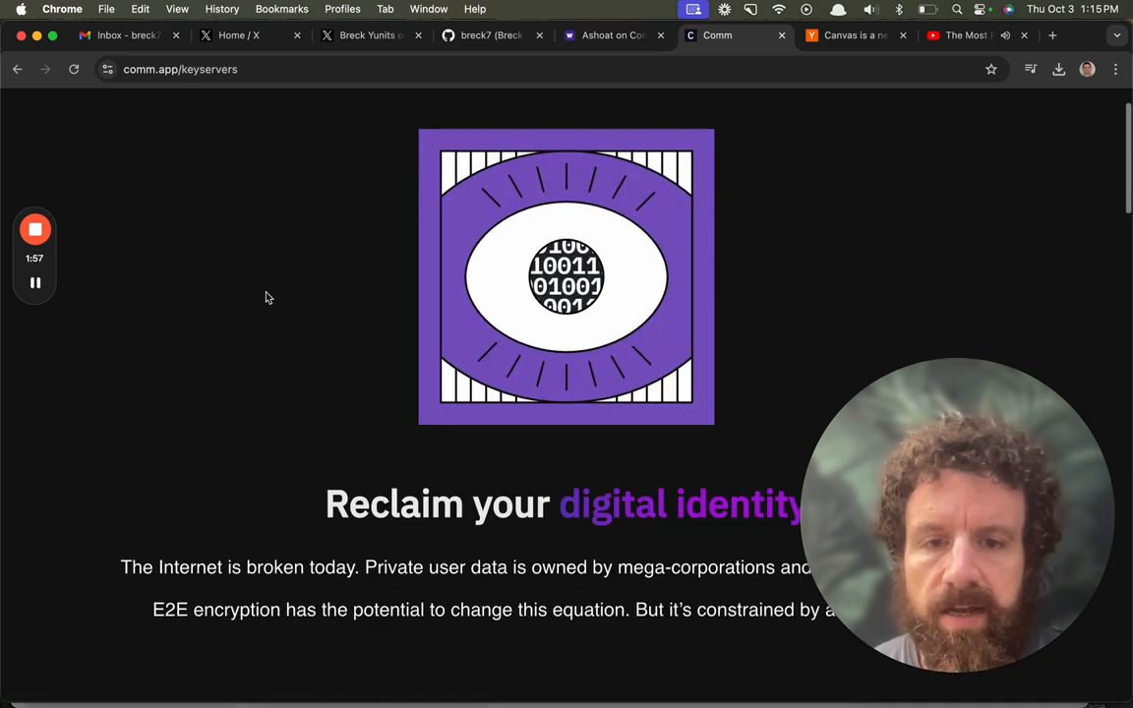
scroll("down", 3)
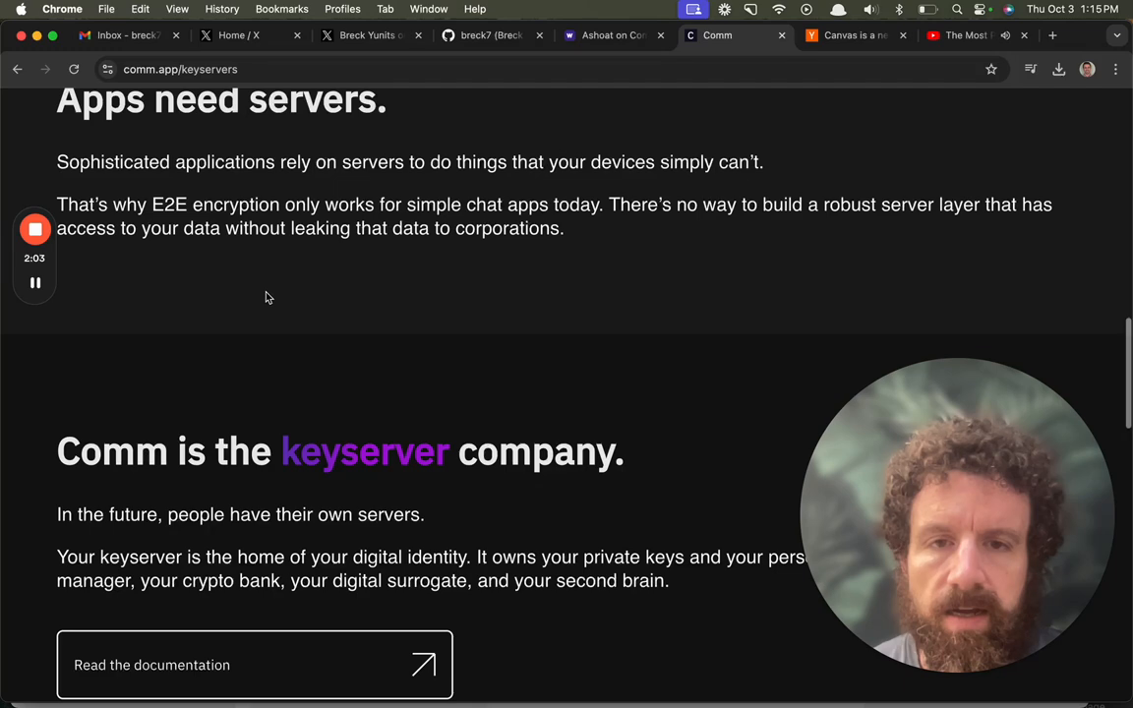
scroll("down", 3)
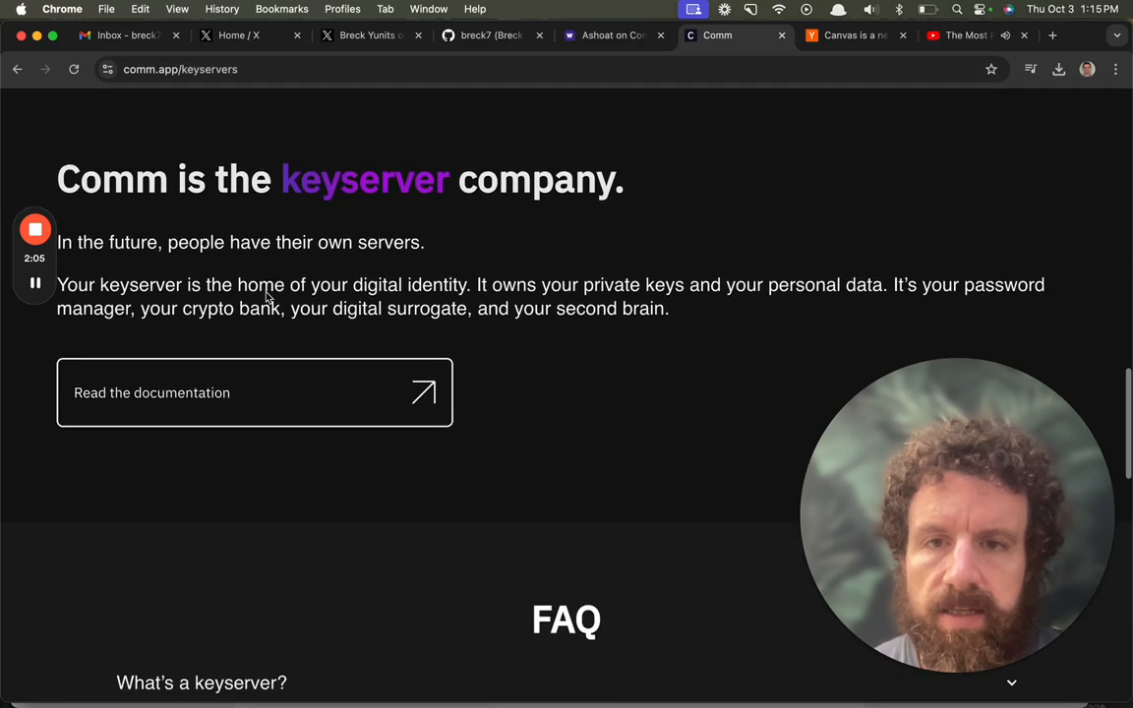
scroll("down", 3)
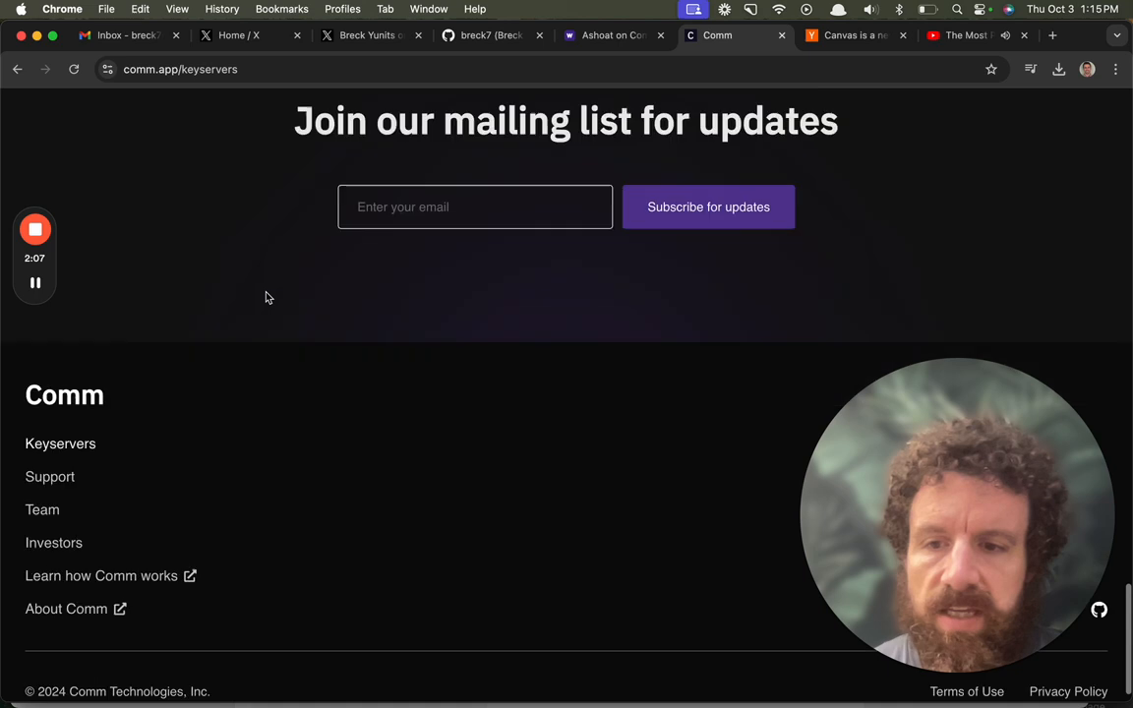
scroll("down", 3)
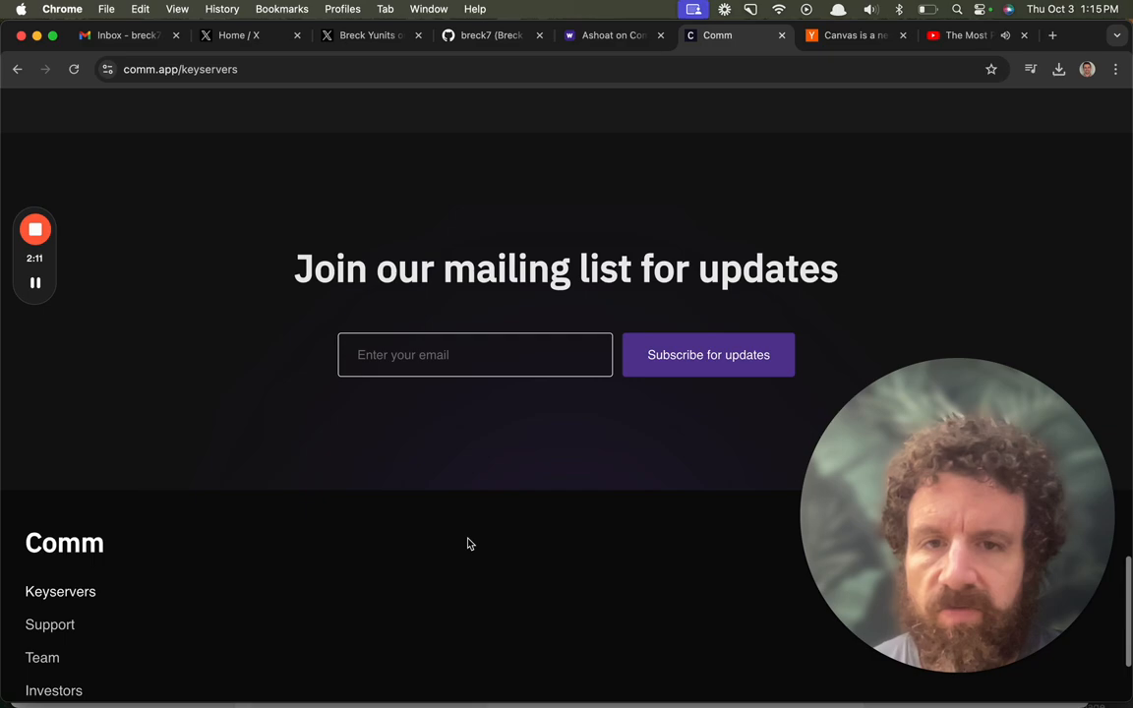
scroll("up", 3)
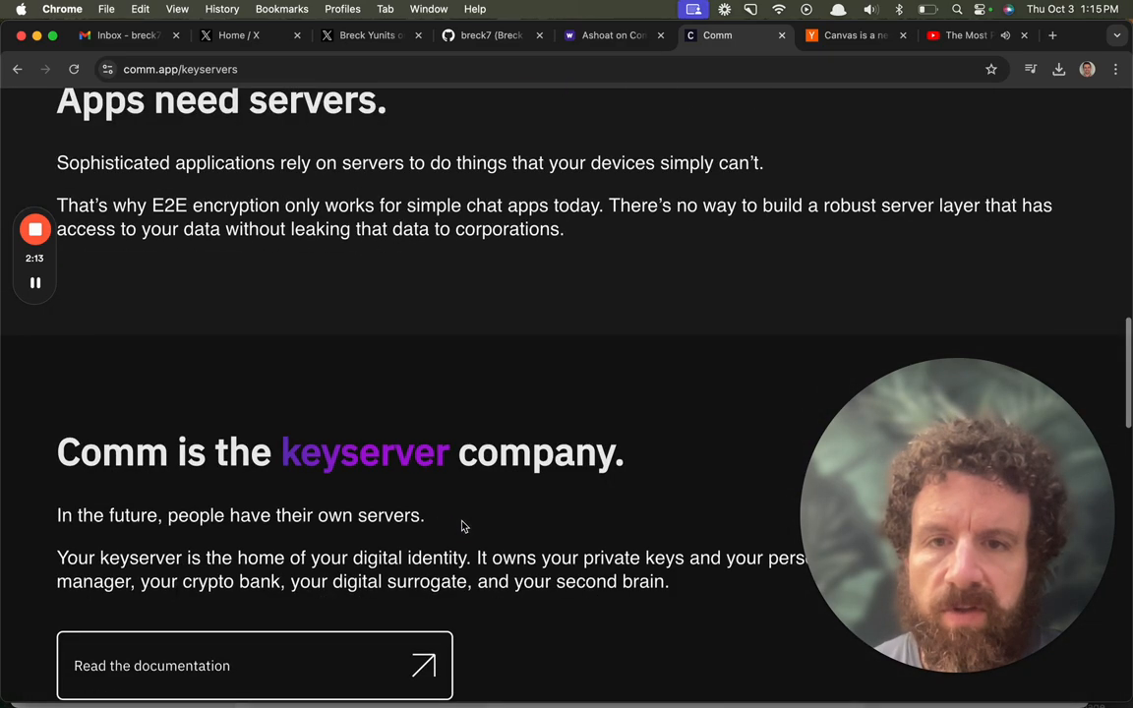
scroll("down", 3)
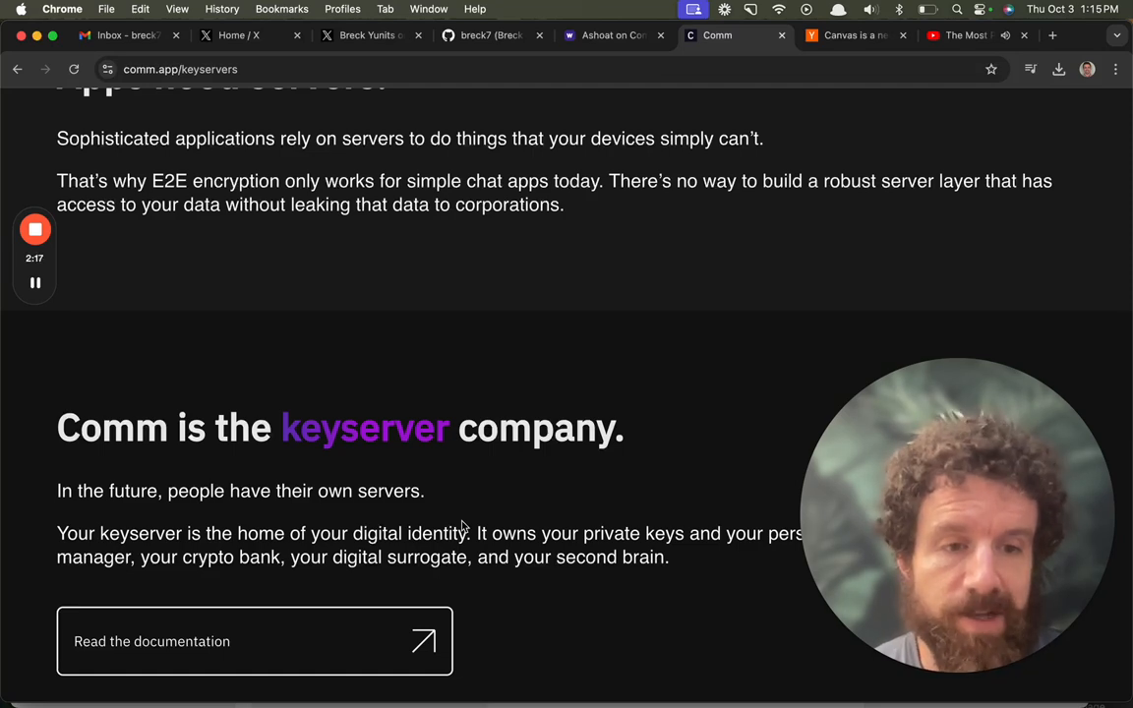
- Go to the Team page from the top navigation and scroll through the team members
left_click(558, 120)
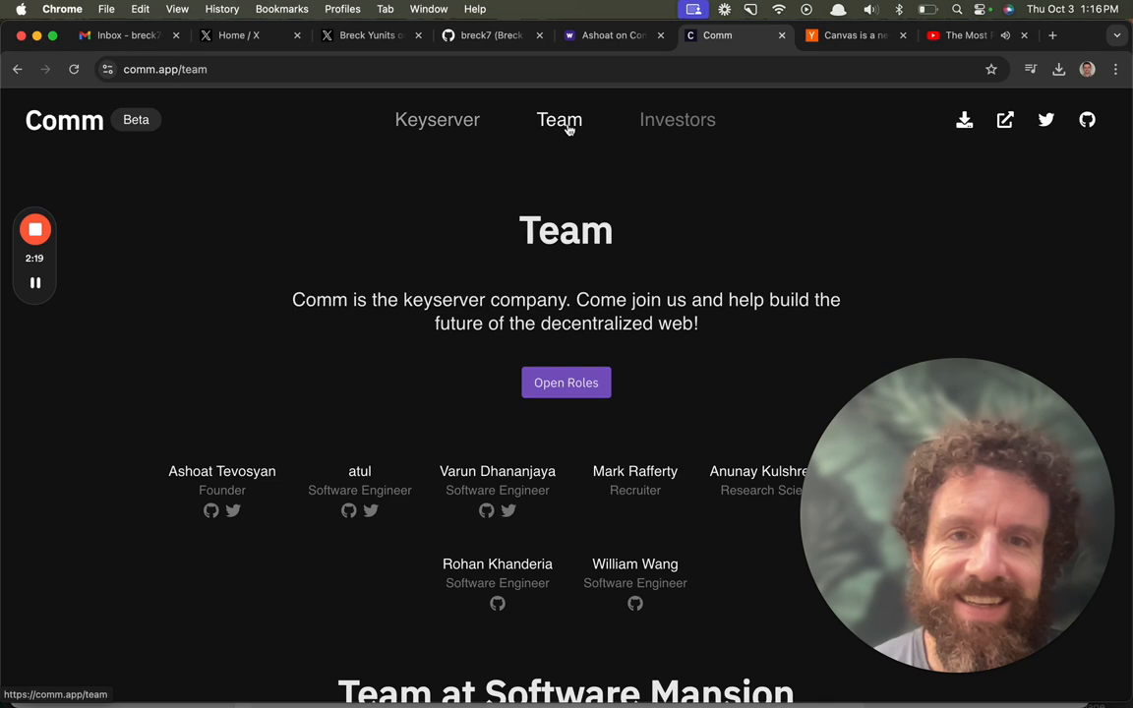
scroll("down", 3)
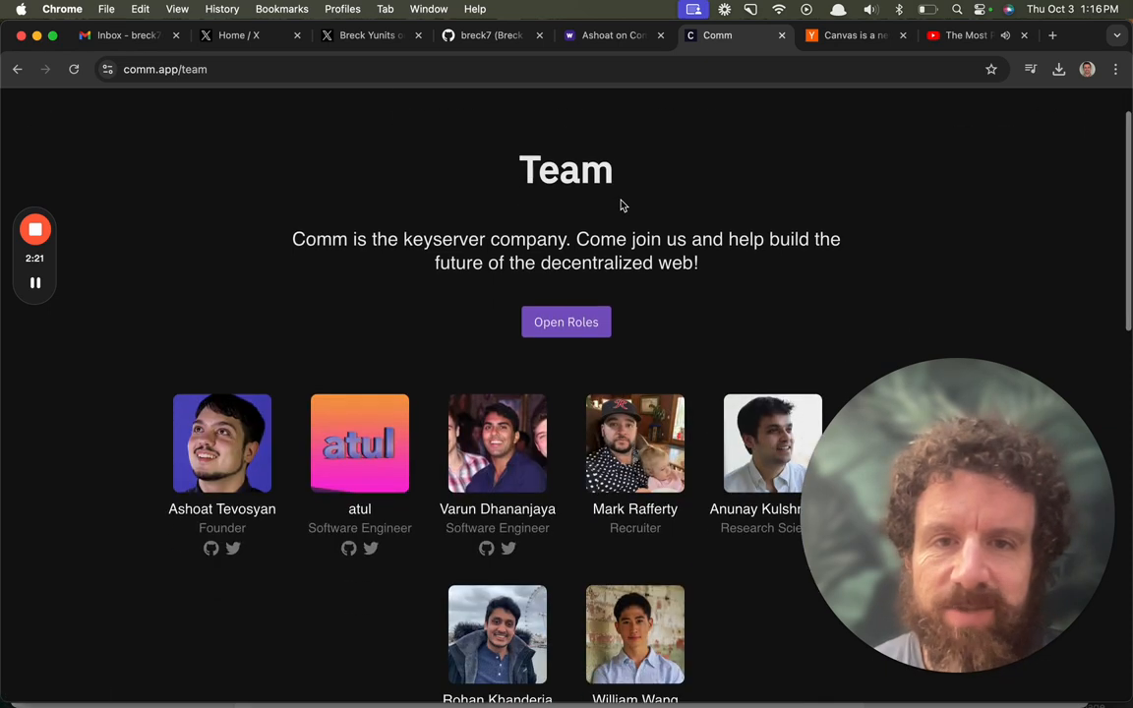
scroll("down", 3)
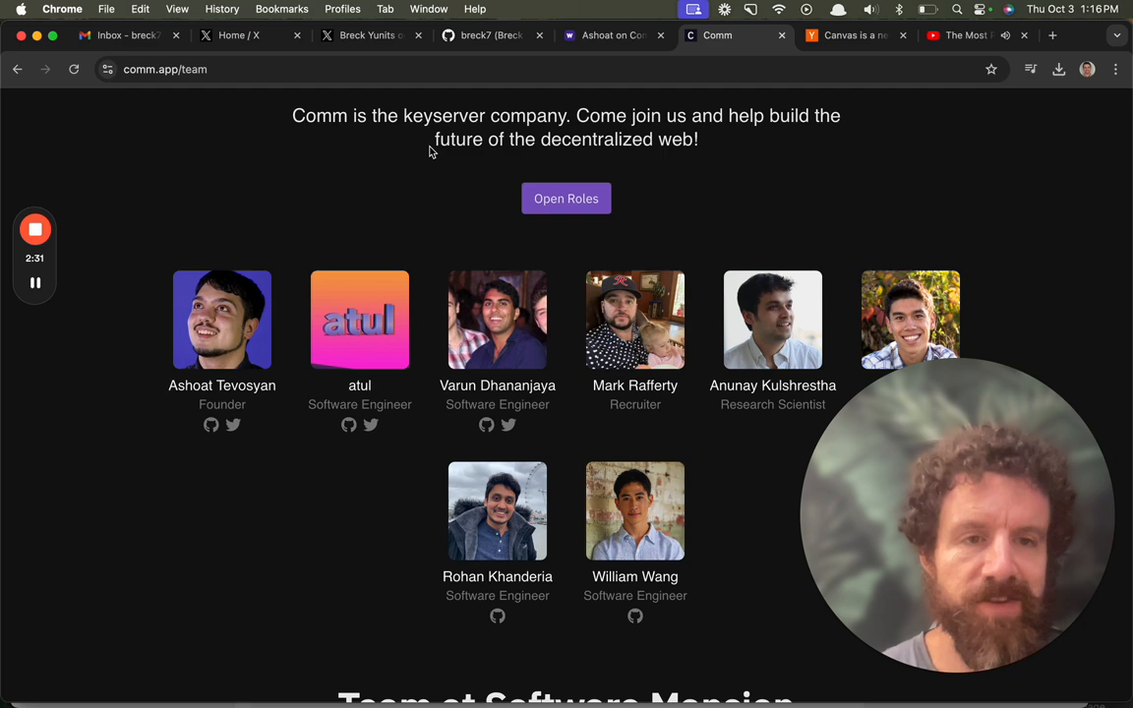
scroll("down", 3)
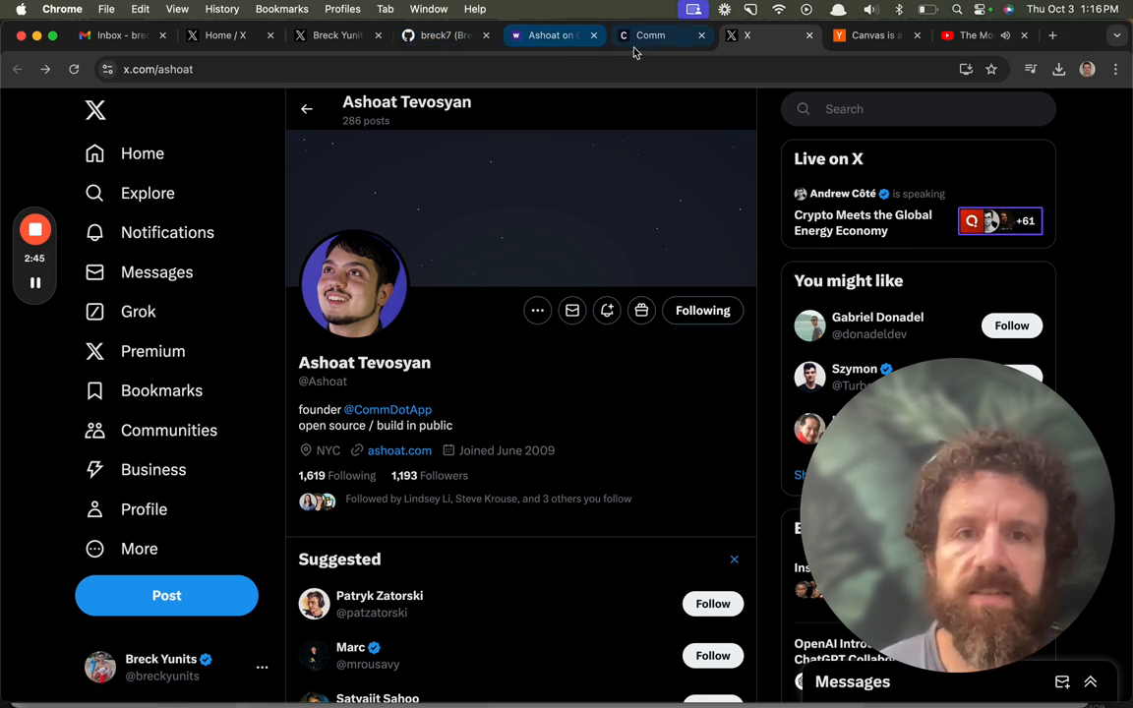
- Return to the comm.app/team tab, scroll the full team to the footer, then follow Comm's X account link
left_click(661, 36)
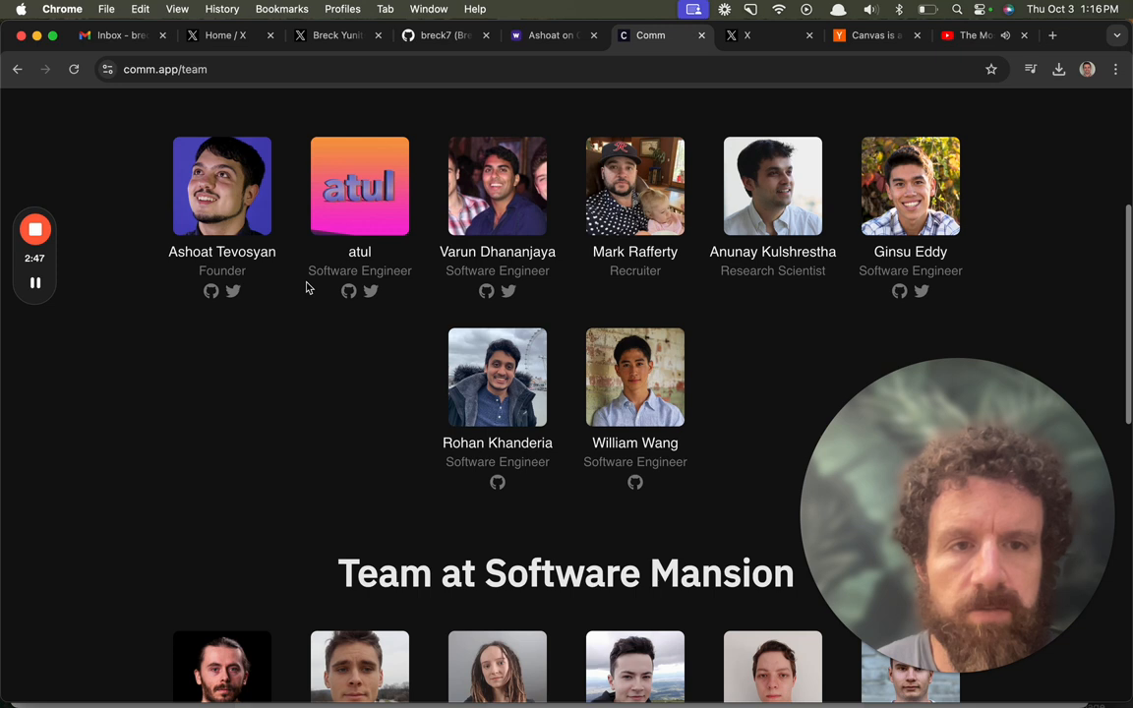
scroll("down", 3)
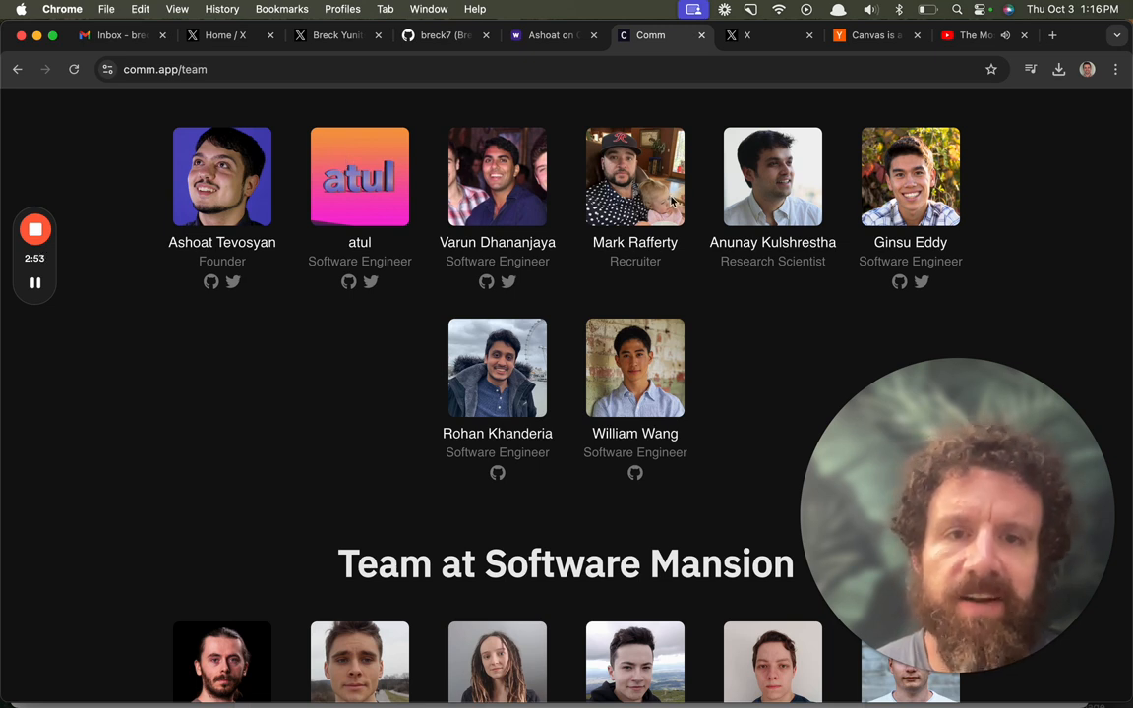
mouse_move(676, 212)
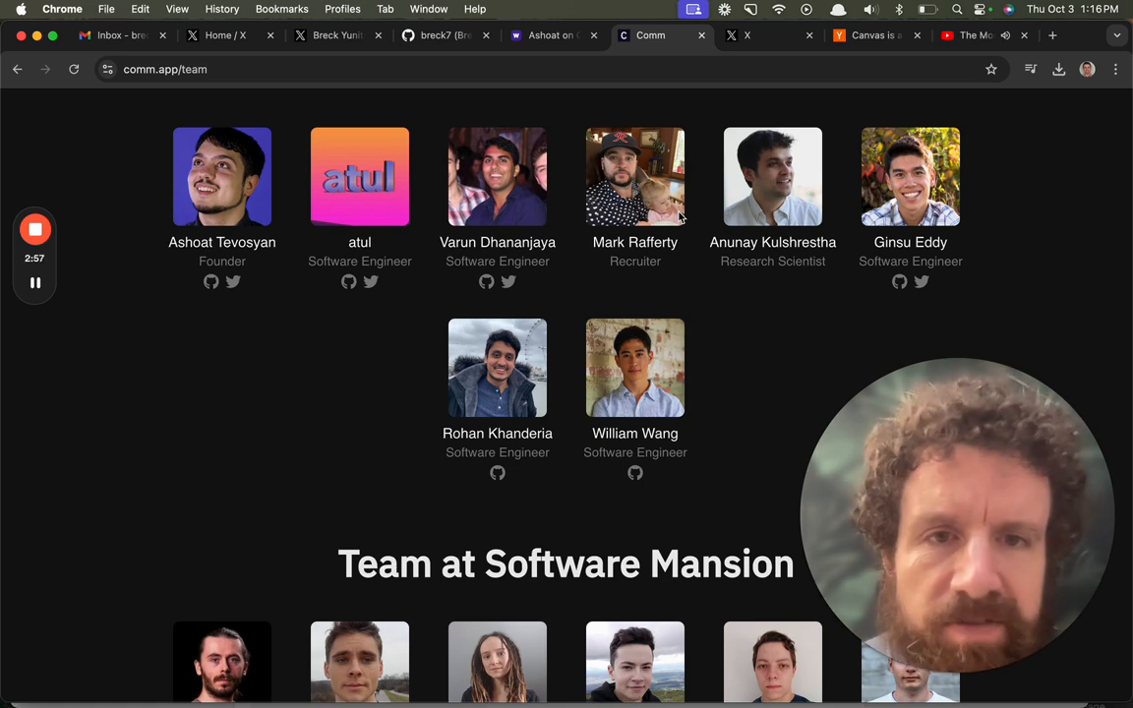
scroll("down", 3)
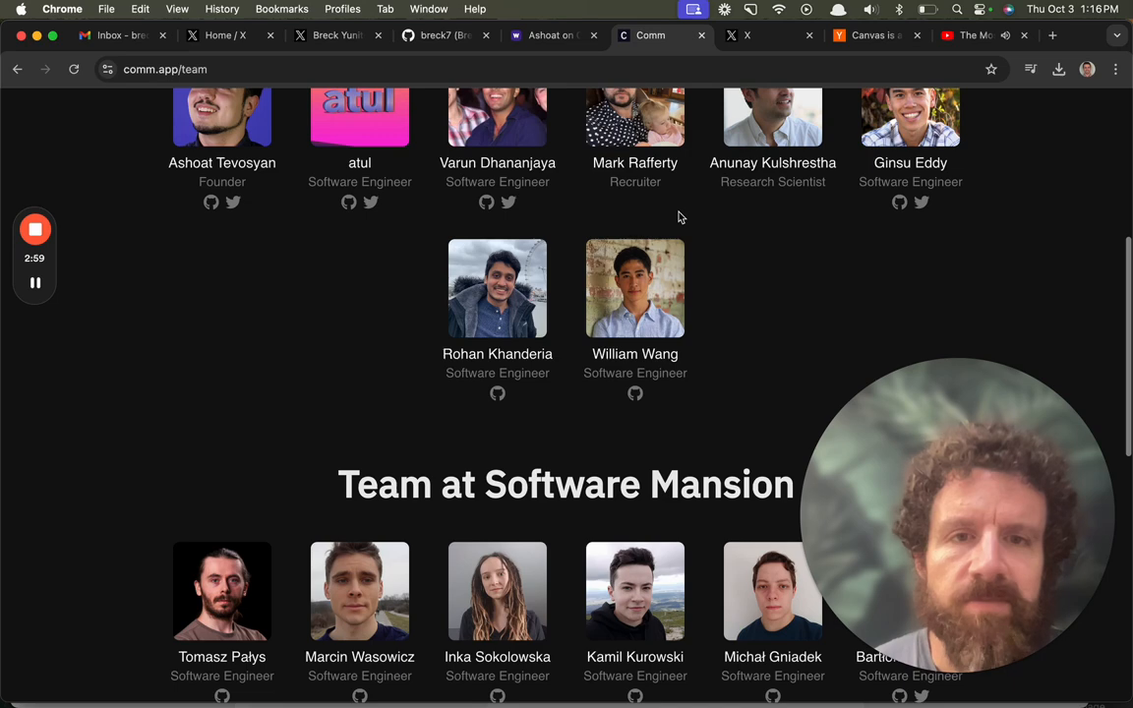
scroll("down", 3)
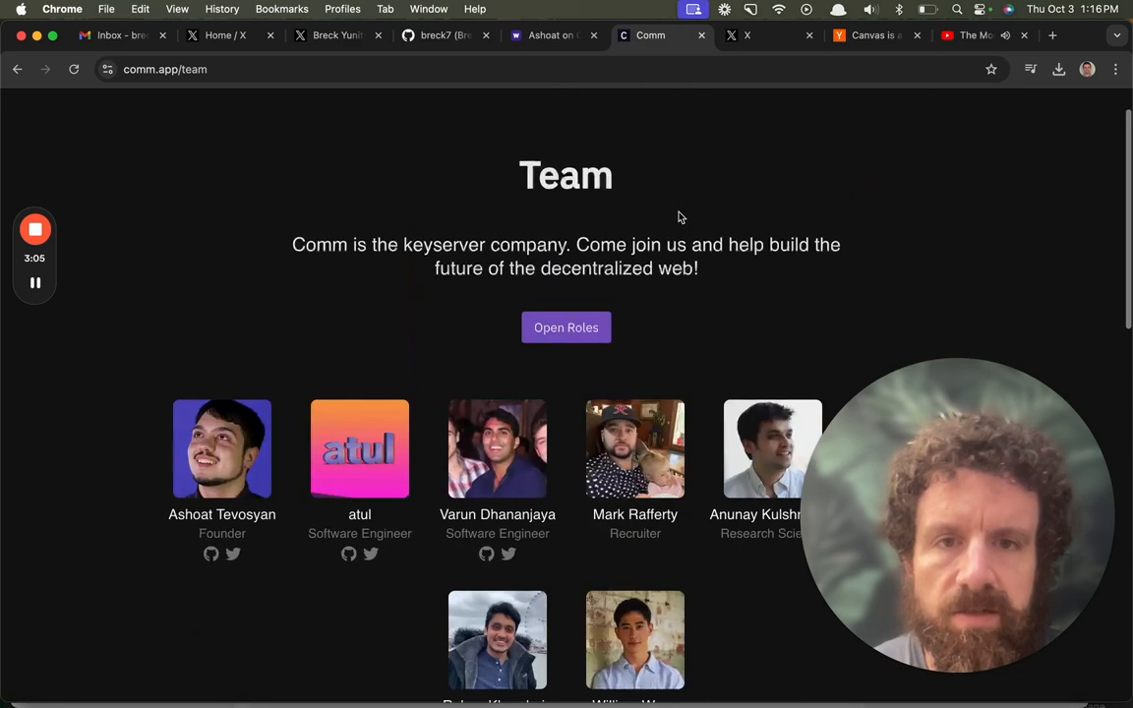
scroll("down", 3)
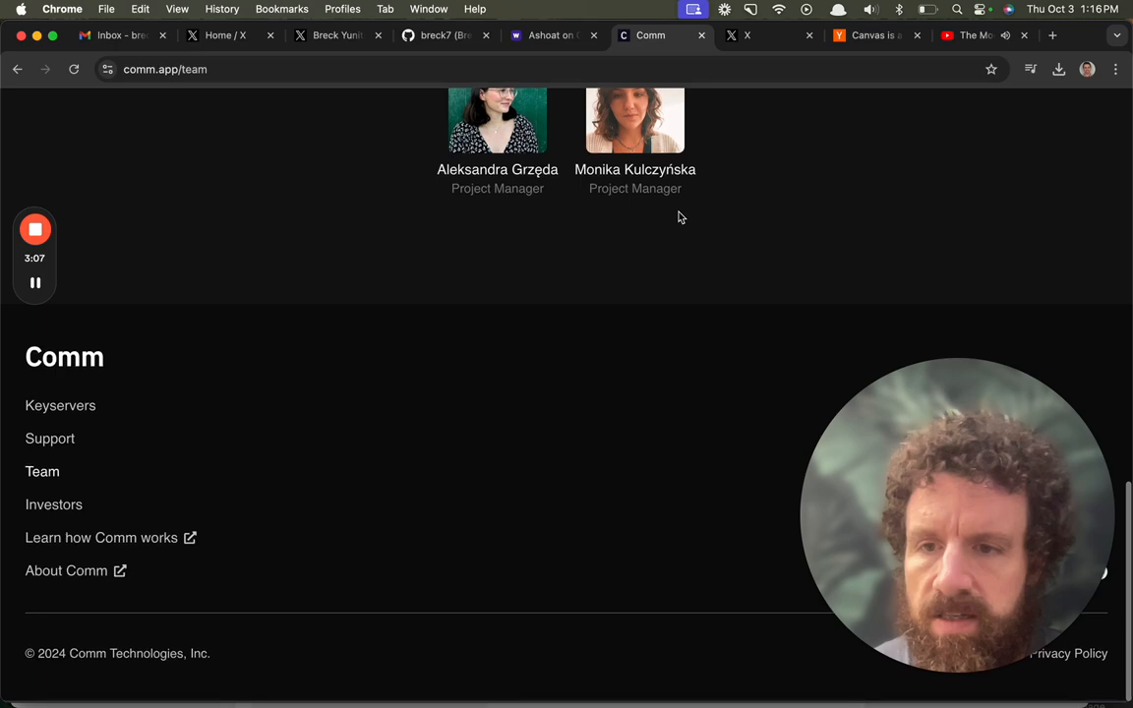
left_click(700, 35)
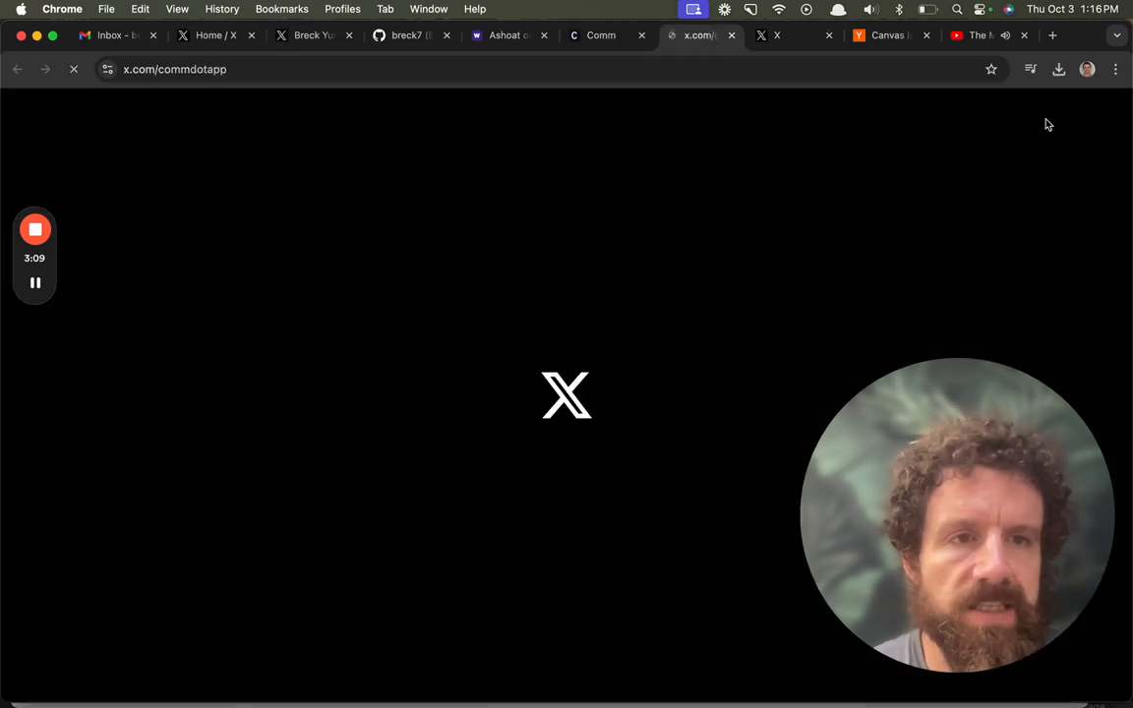
- Switch to the github.com/CommE2E/comm tab showing the repository's file list
left_click(598, 35)
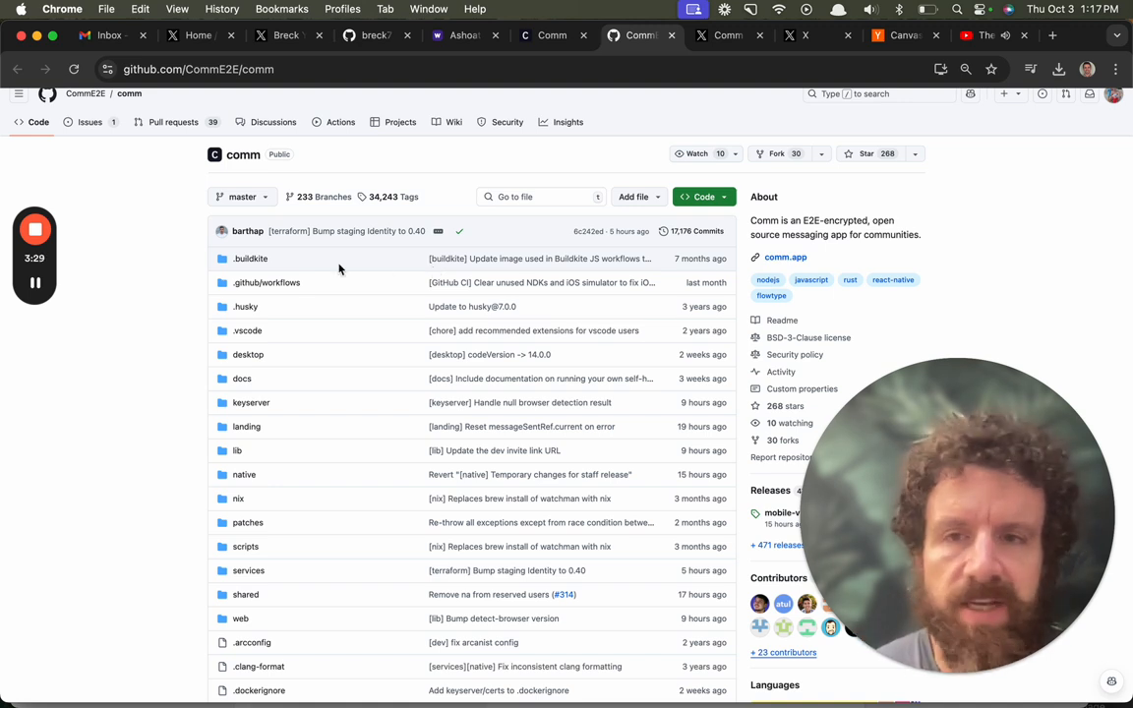
mouse_move(177, 275)
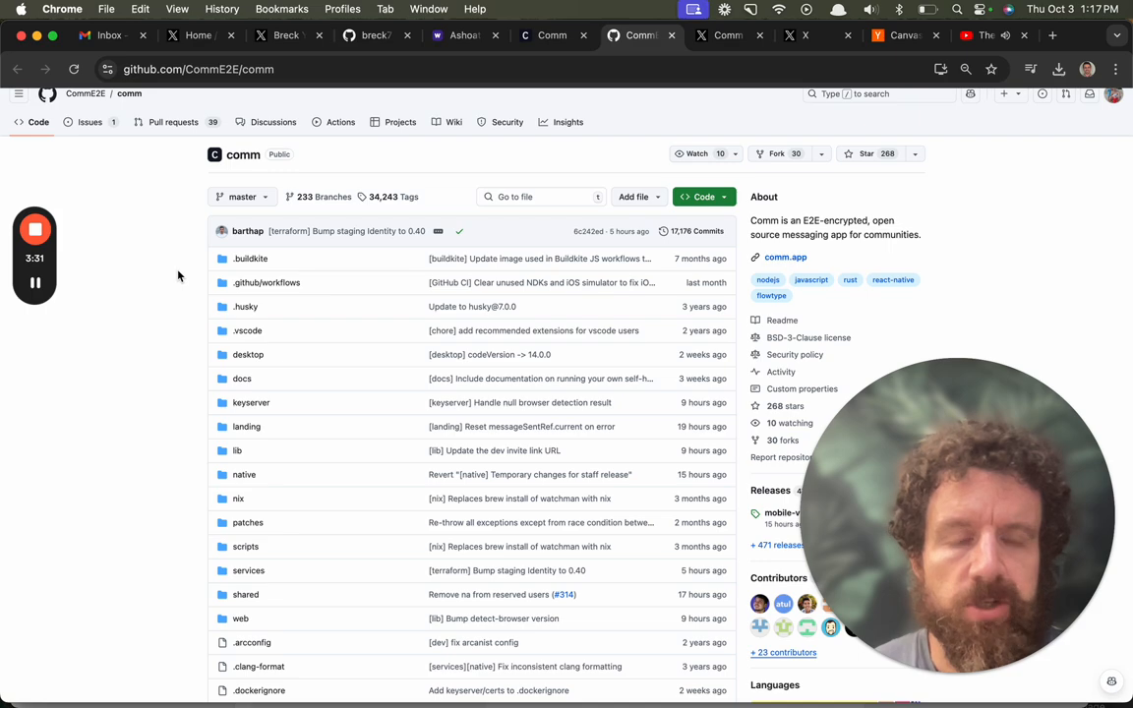
- Scroll down to the README's overview, repo structure and dev environment sections
scroll("down", 3)
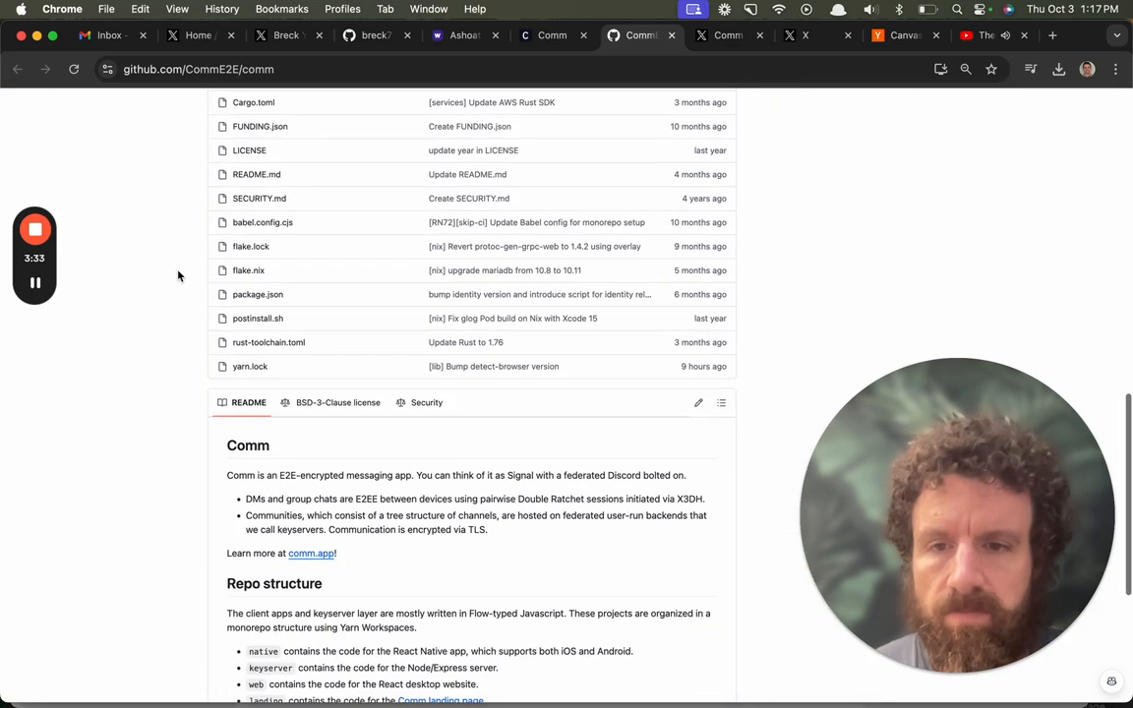
scroll("down", 3)
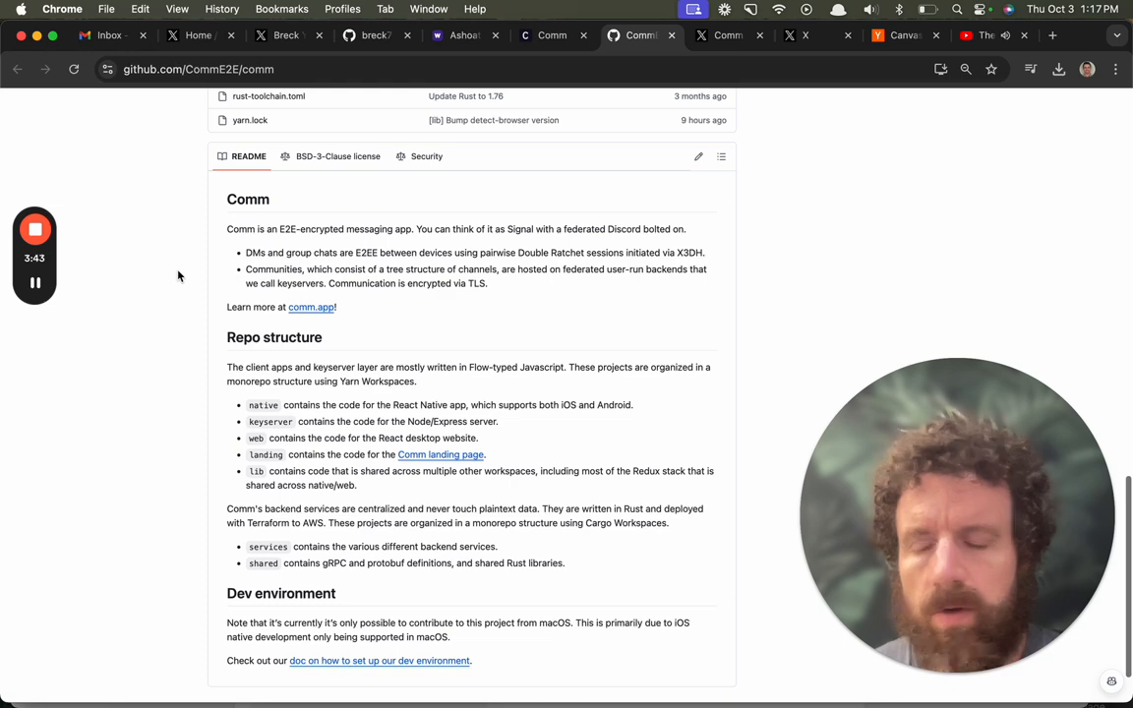
scroll("down", 3)
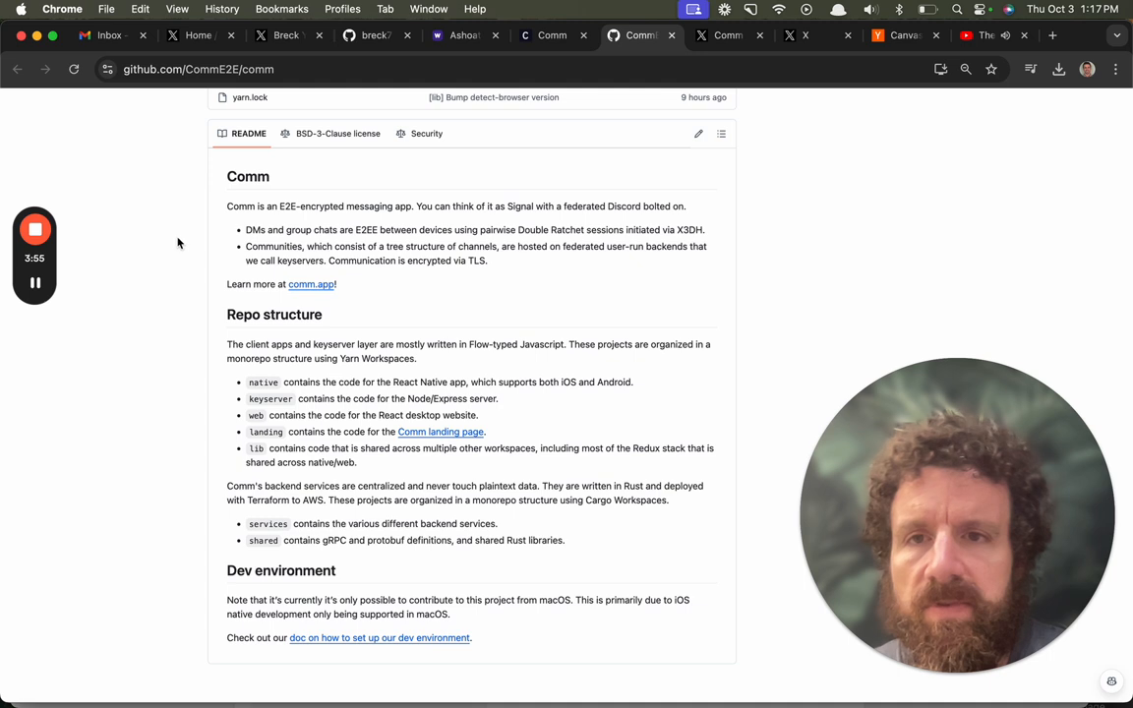
mouse_move(173, 314)
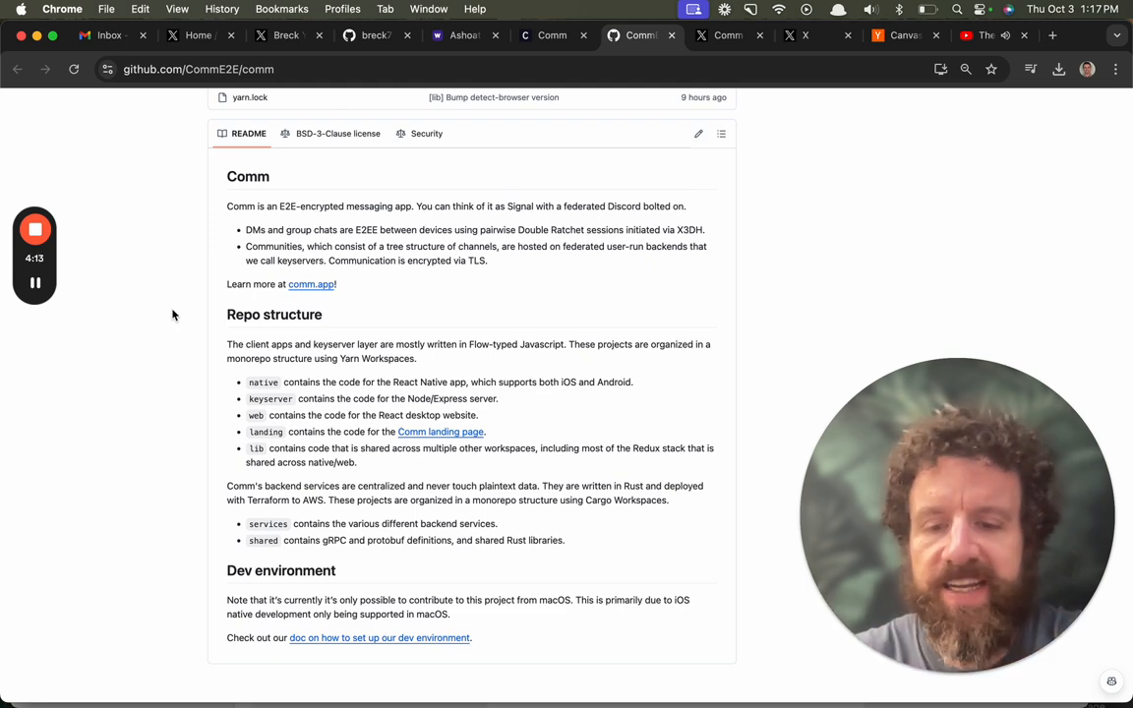
type("dis")
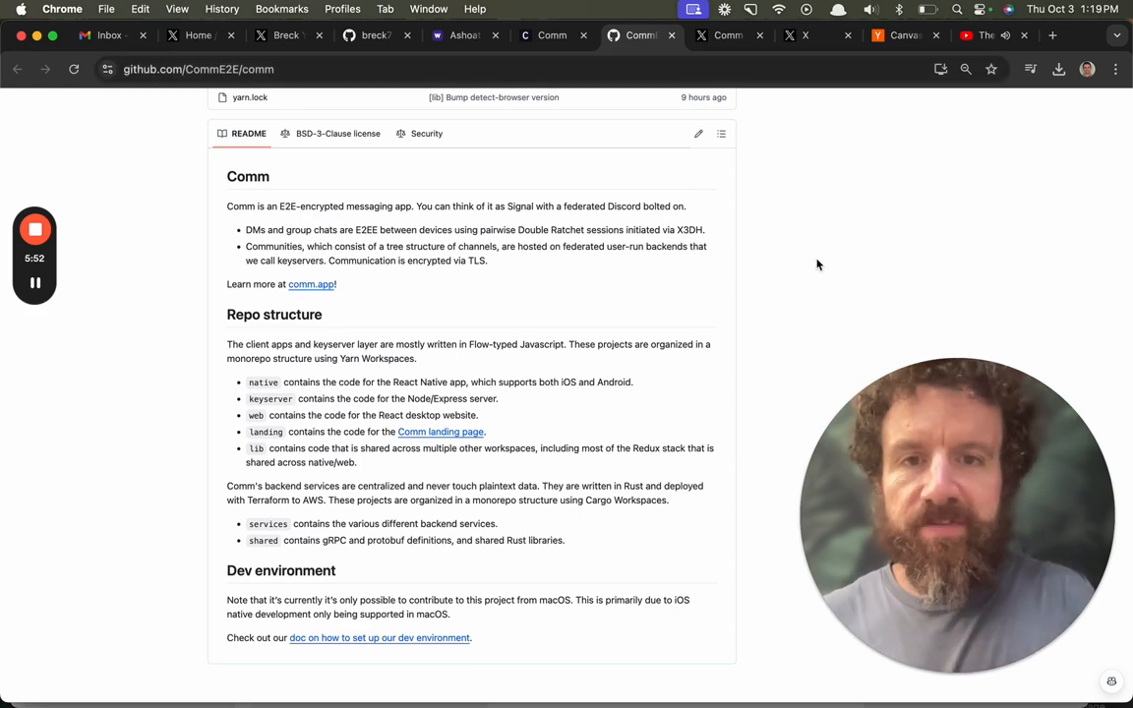
- Scroll on to the end of the Comm README
scroll("down", 3)
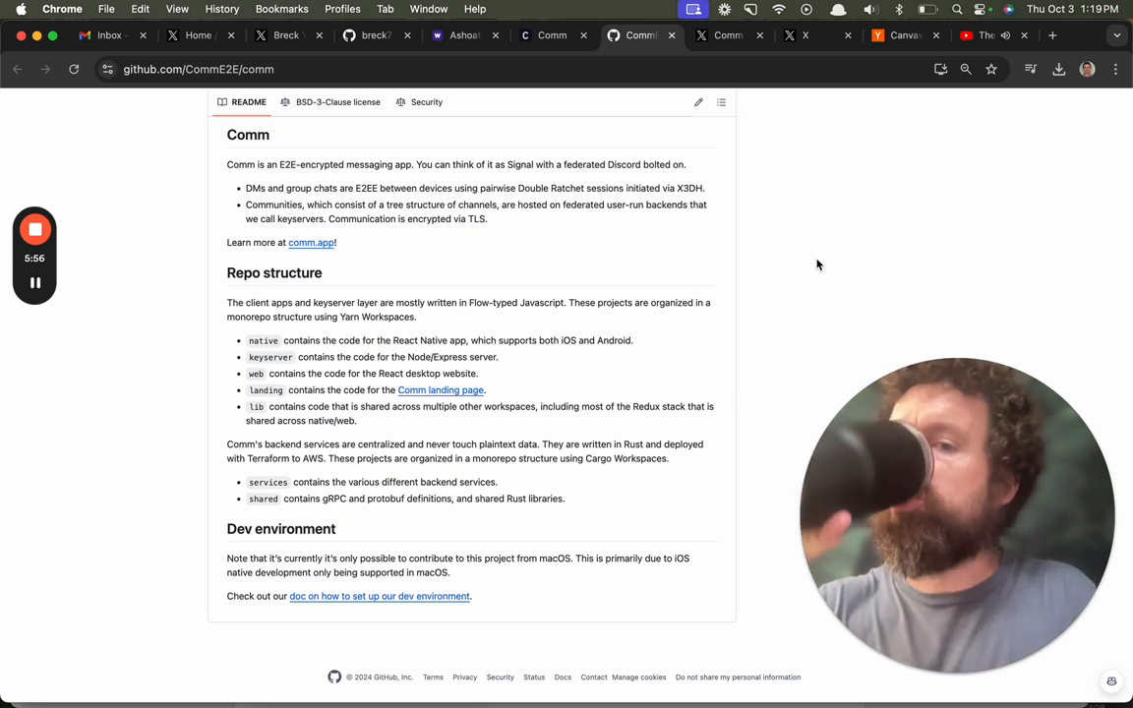
scroll("down", 3)
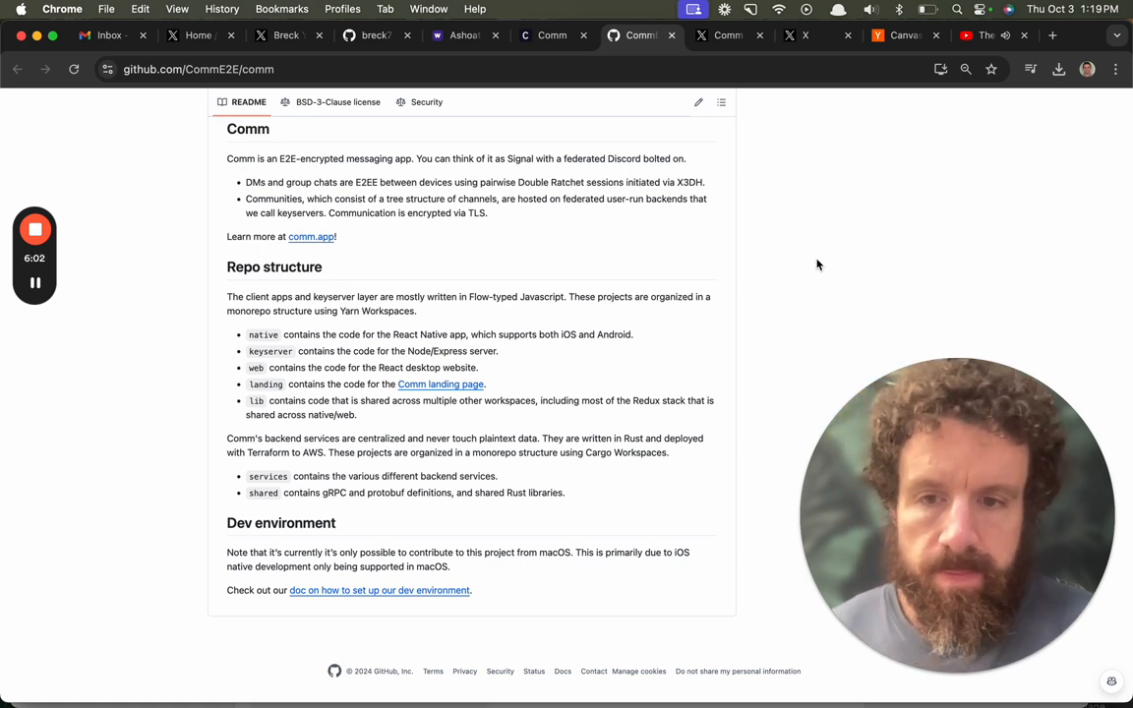
scroll("down", 3)
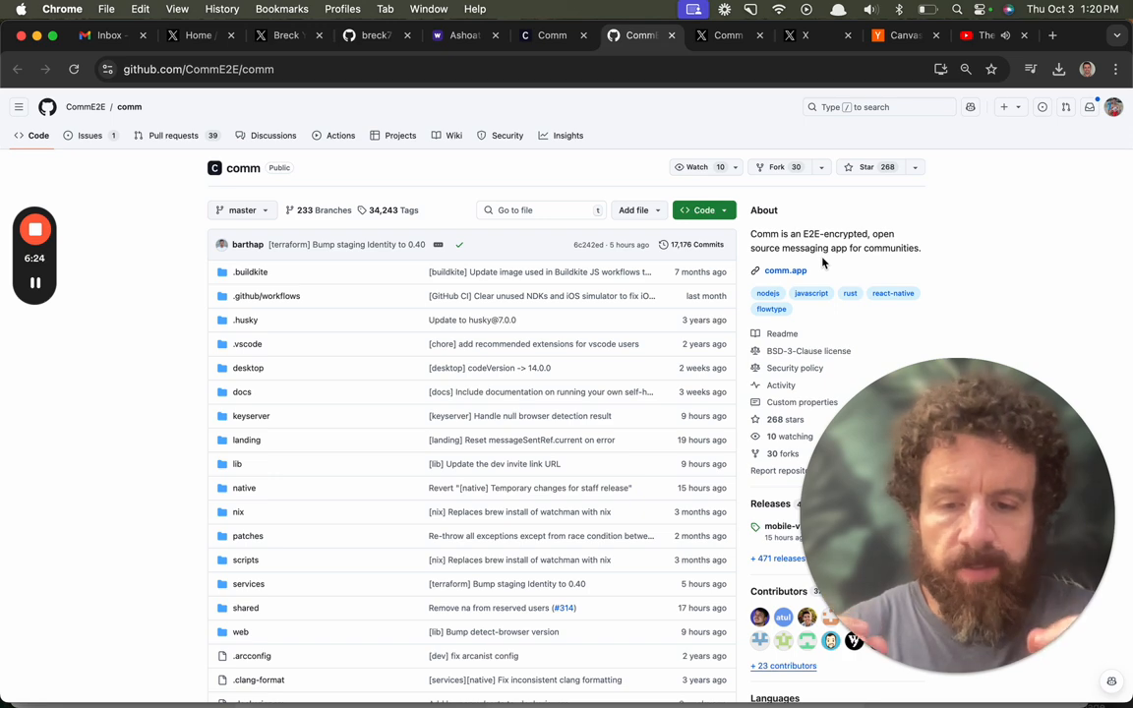
- In a new tab, Google 'whats app' and open the official WhatsApp website result
left_click(1050, 36)
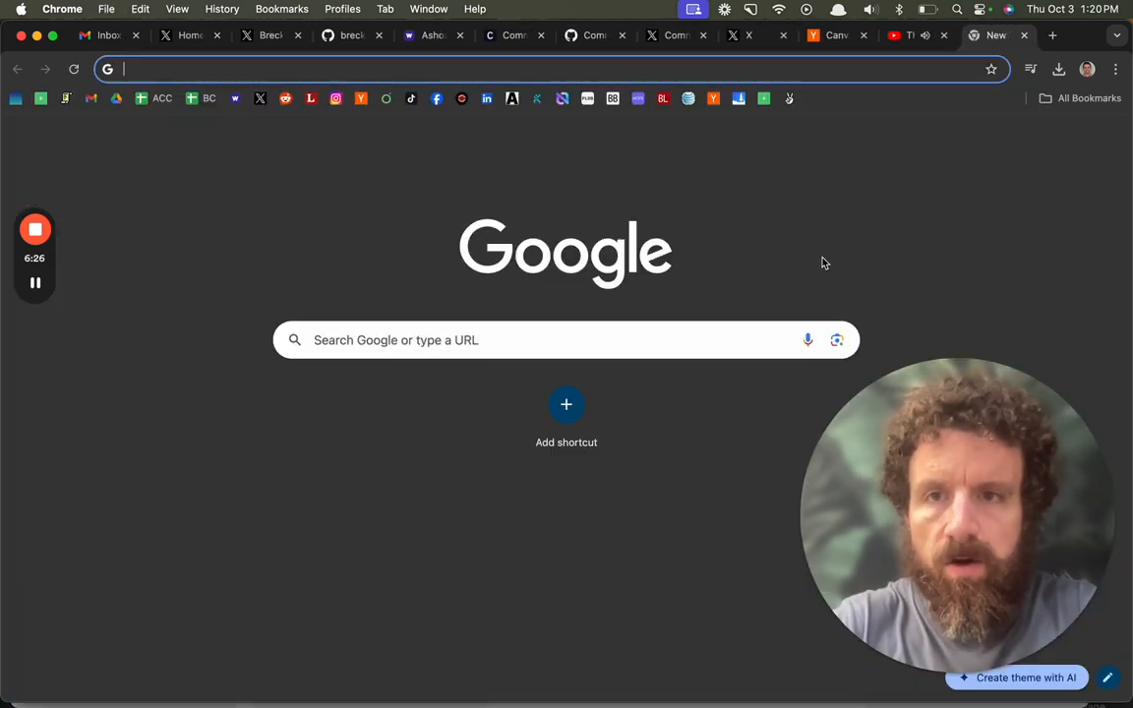
type("whats appp")
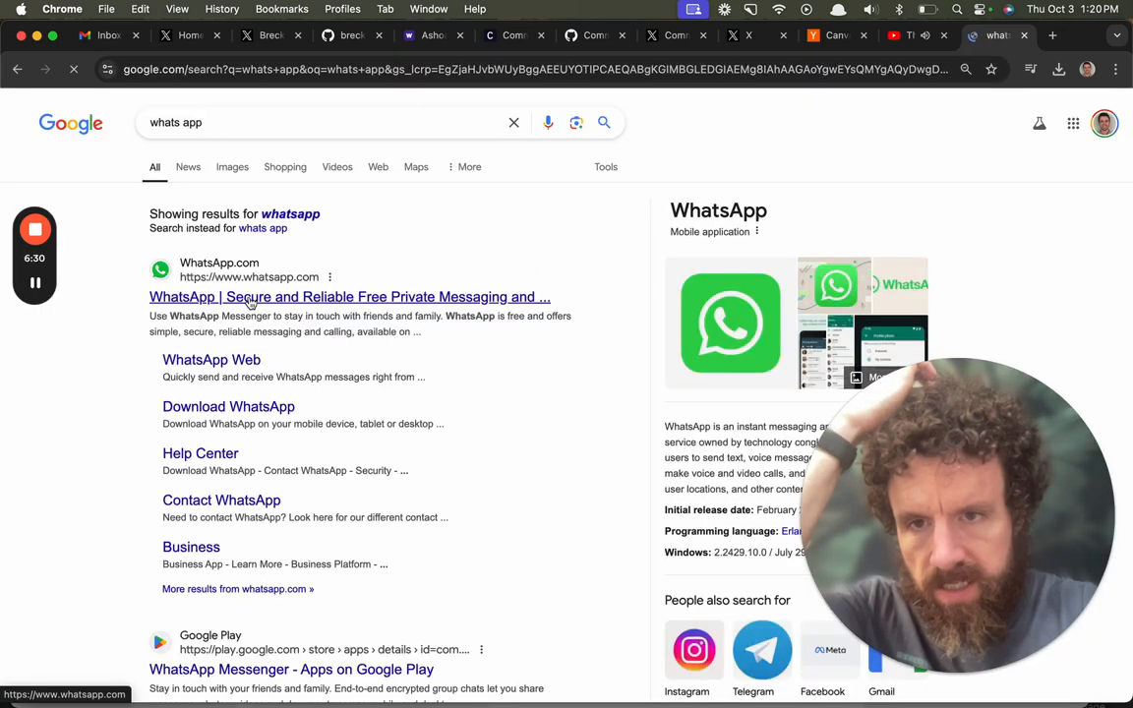
left_click(350, 295)
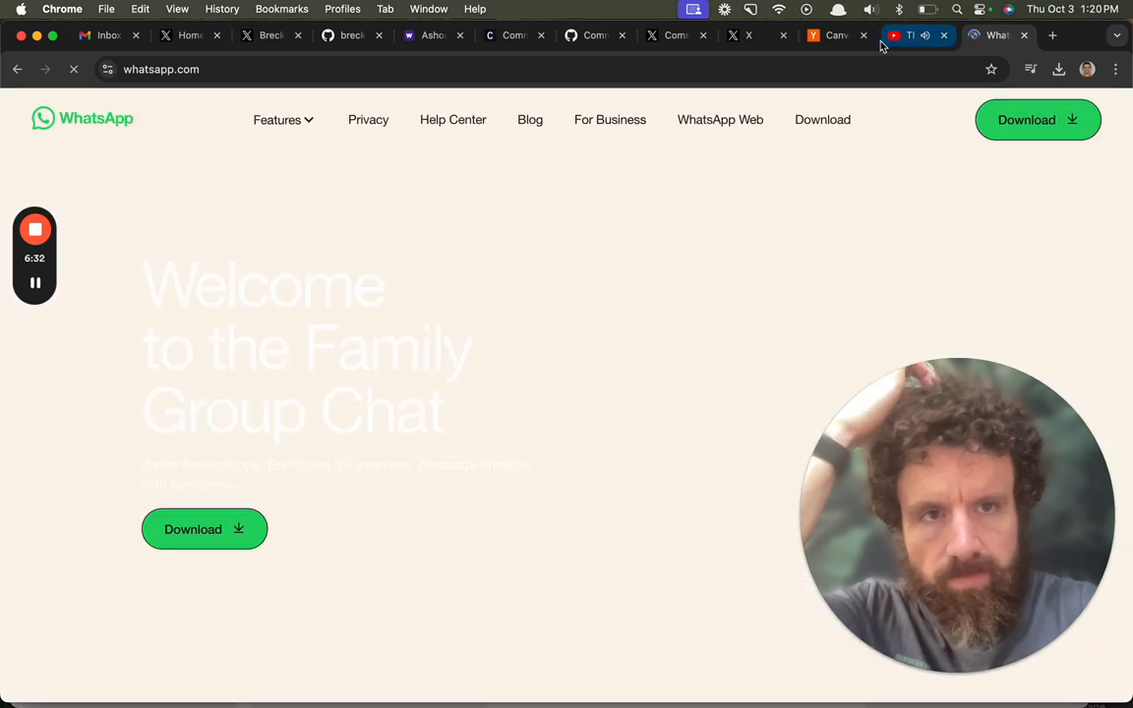
- Switch back via the X profile tab to the CommE2E/comm repository and scroll to its README
left_click(747, 36)
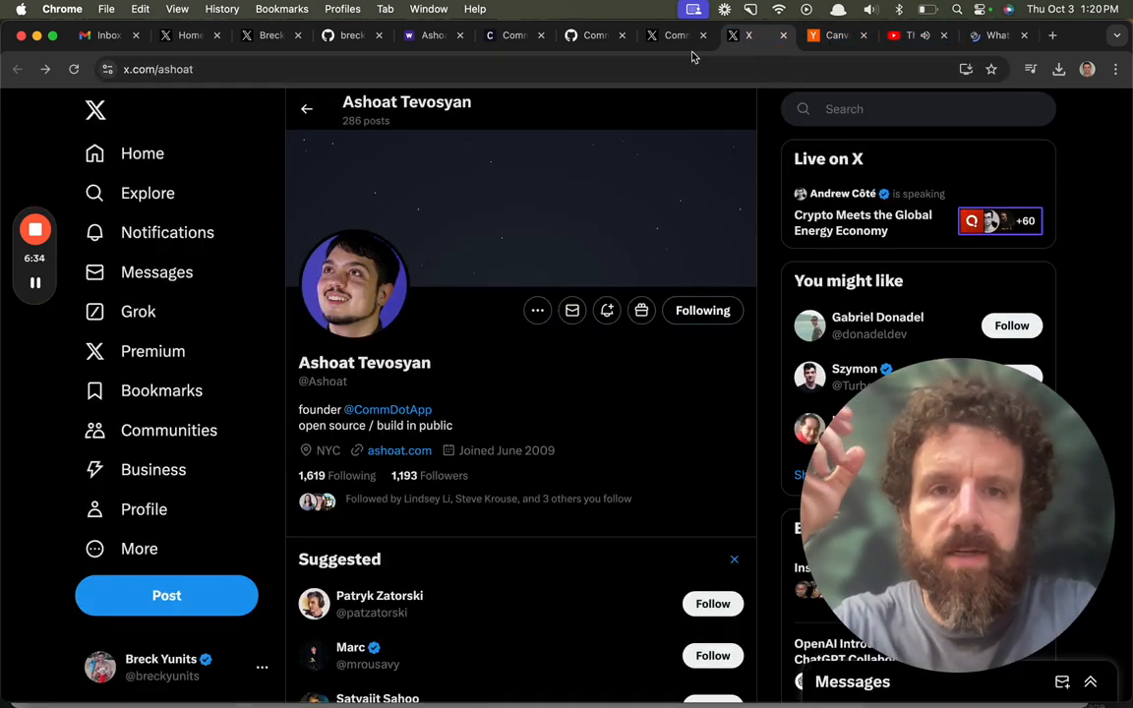
left_click(594, 36)
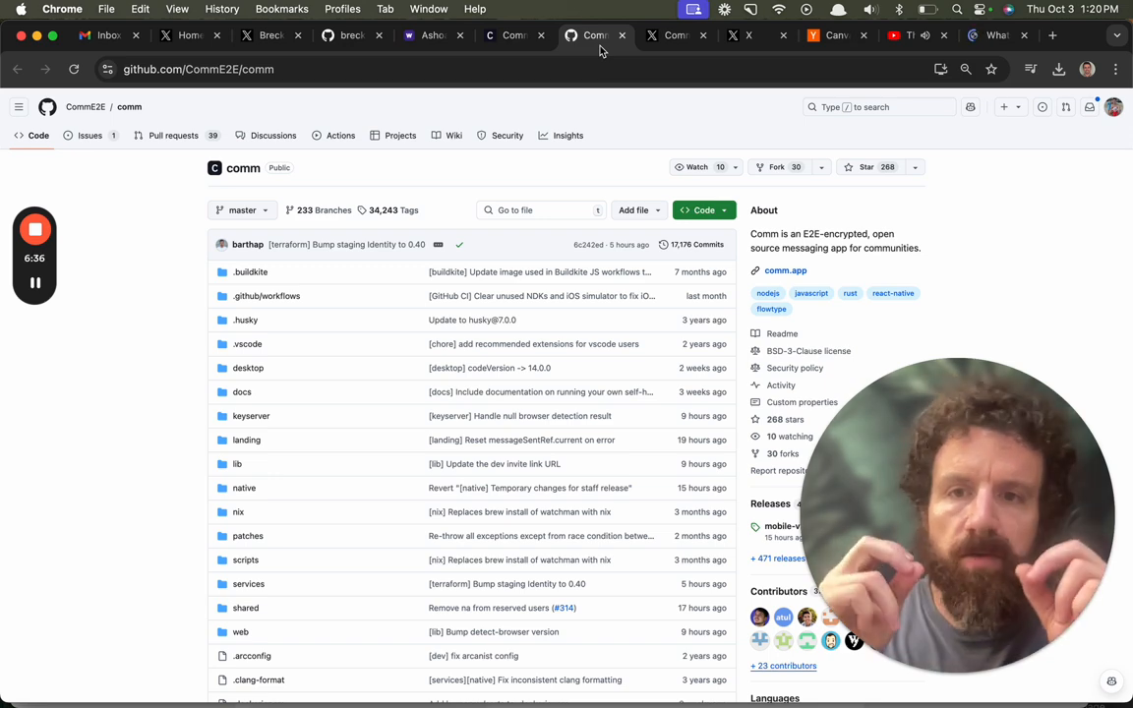
scroll("down", 3)
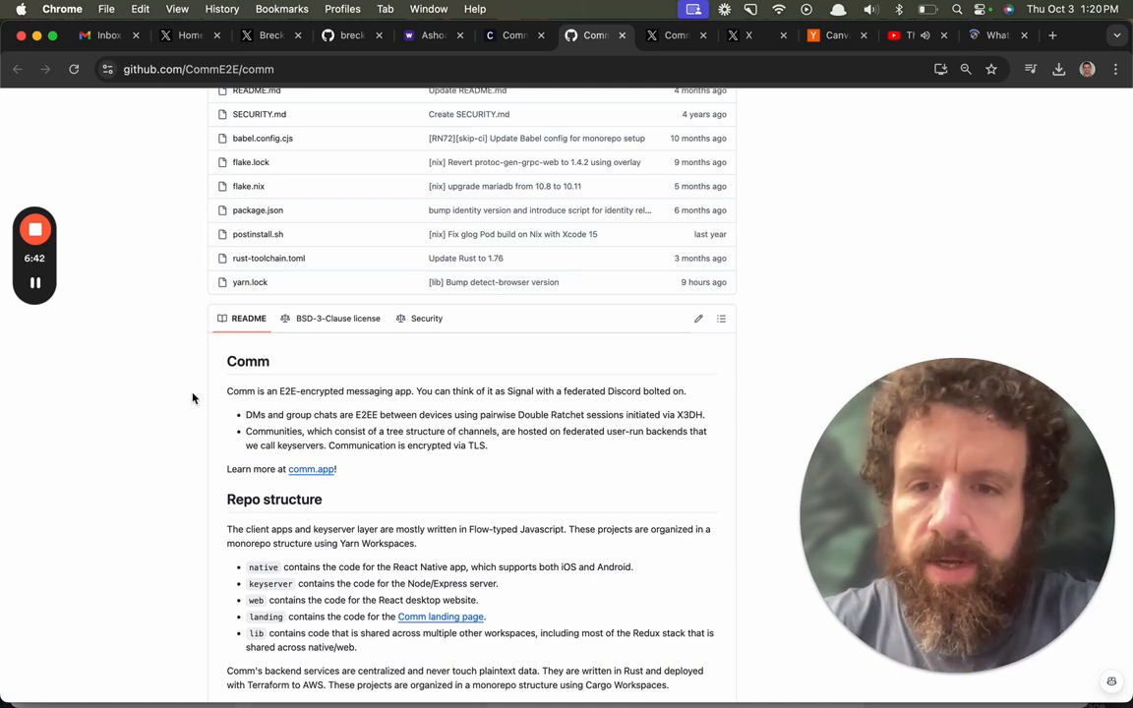
- Return to comm.app's home page and scroll to the 'See how Comm is different' comparison with Signal
left_click(511, 35)
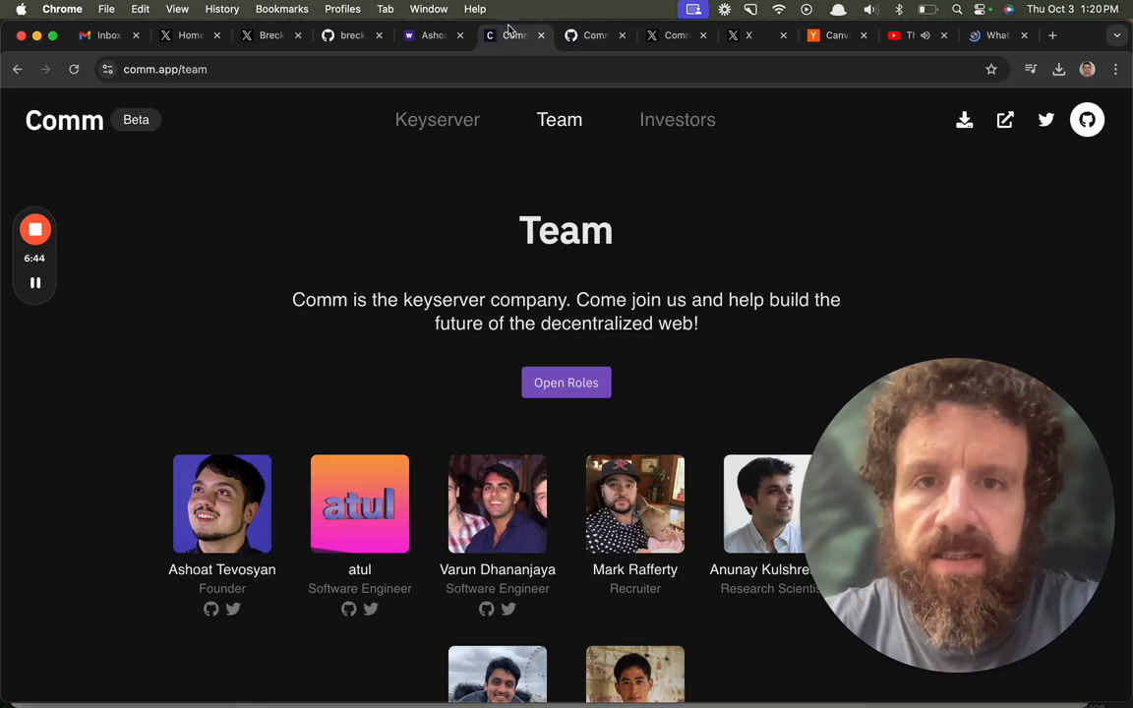
mouse_move(964, 120)
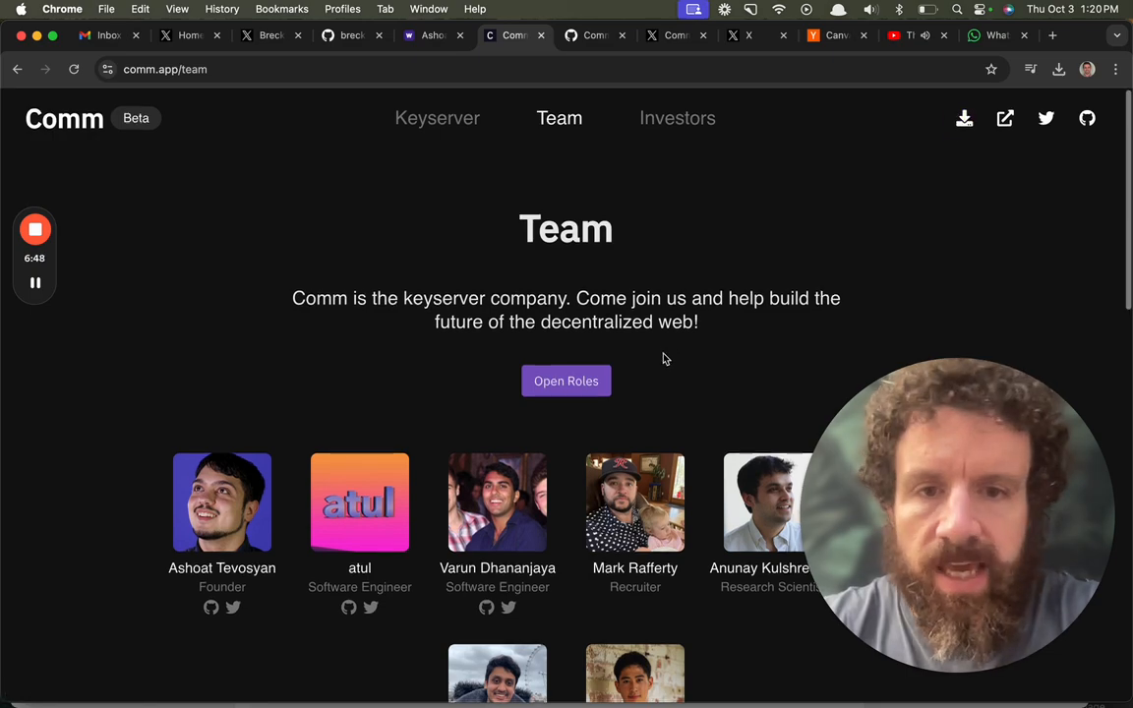
left_click(63, 120)
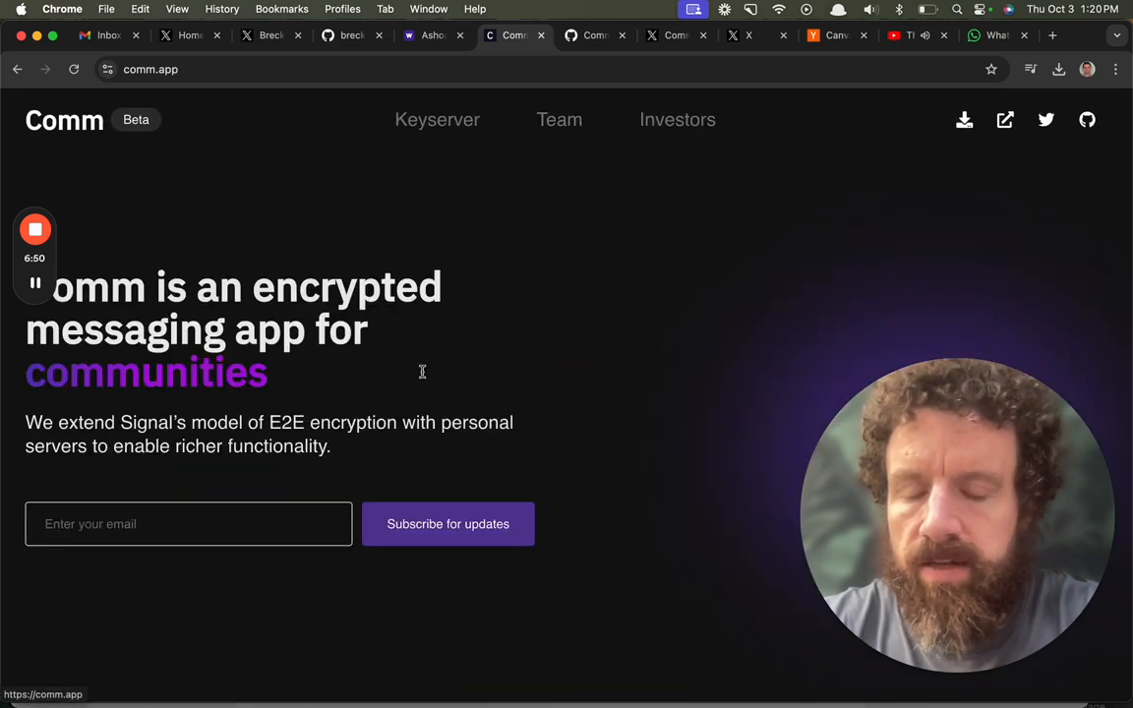
scroll("down", 3)
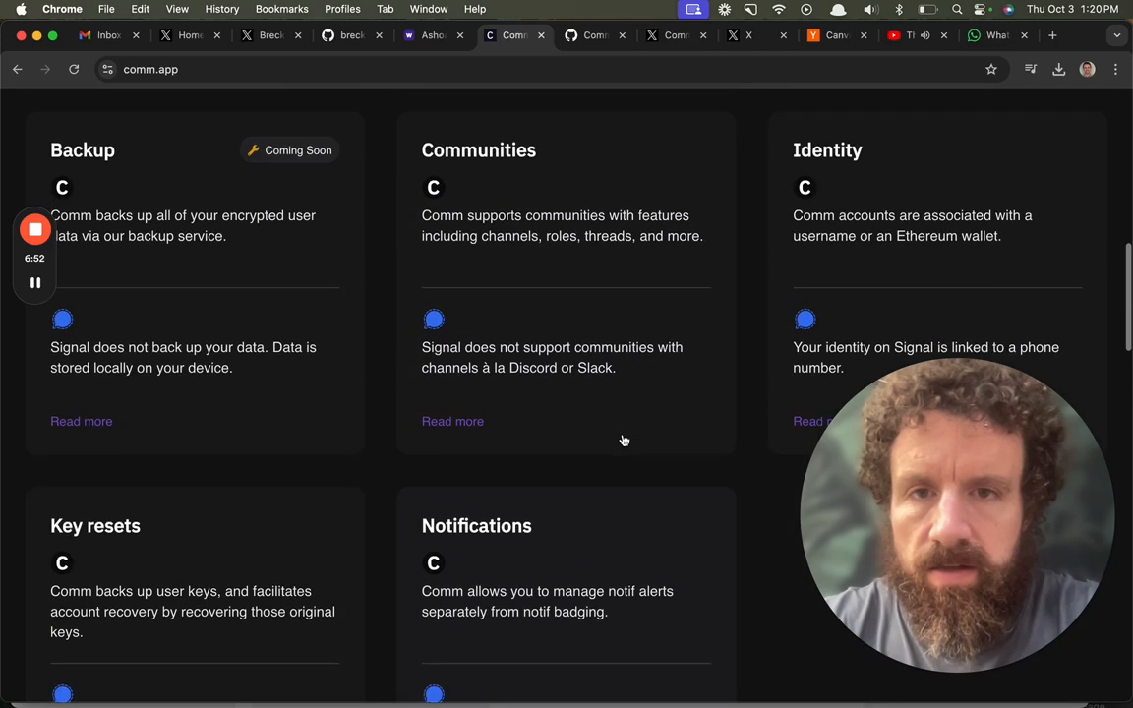
scroll("down", 3)
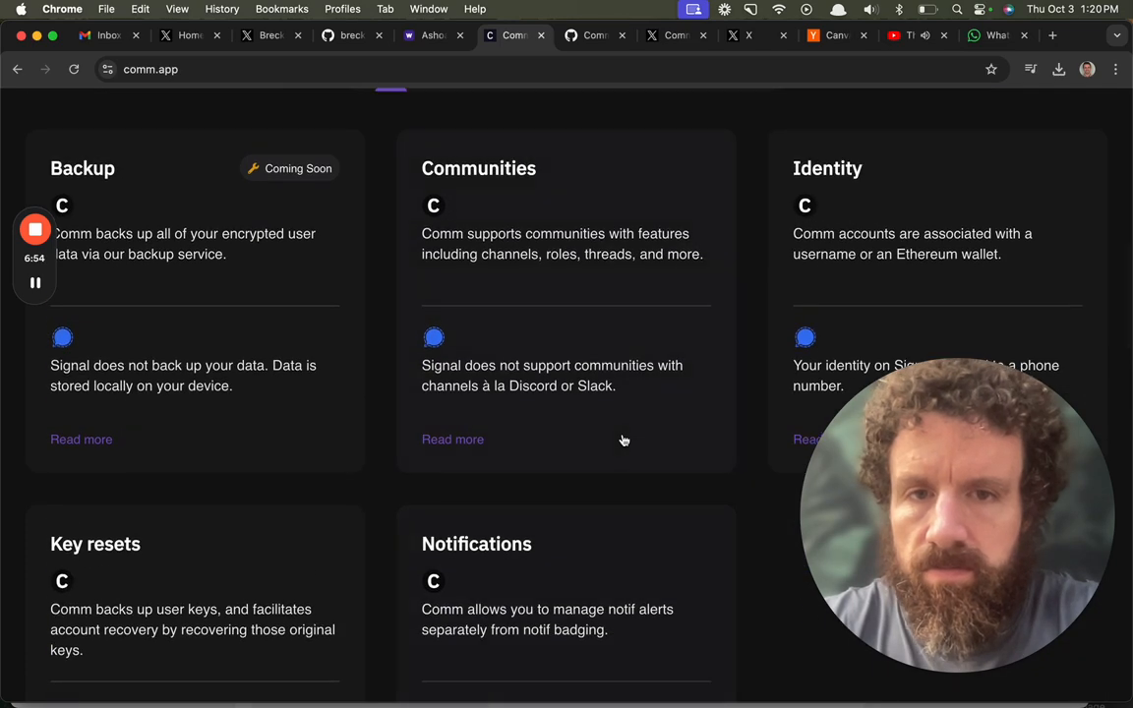
scroll("down", 3)
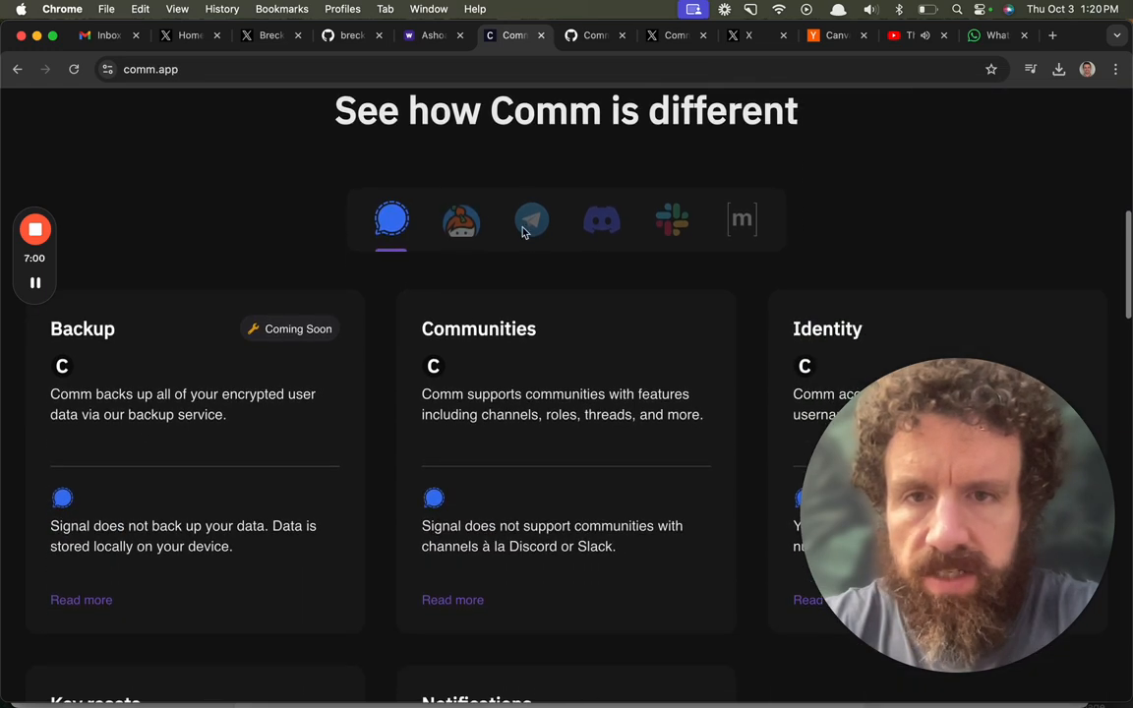
left_click(742, 220)
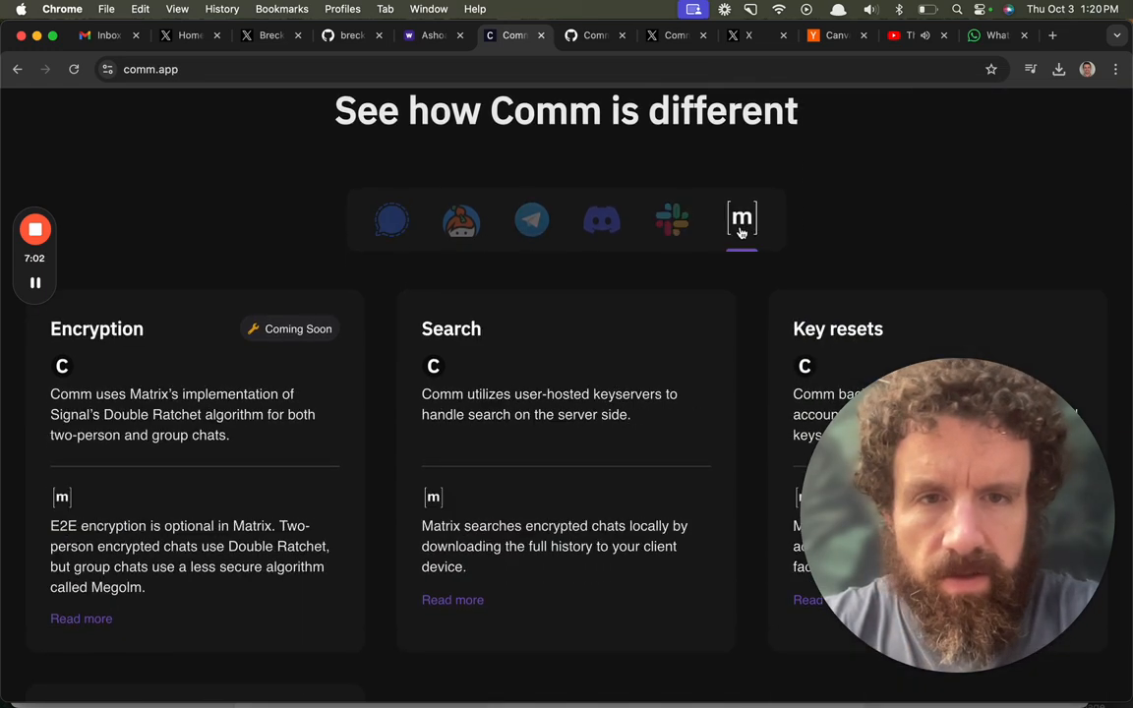
left_click(460, 220)
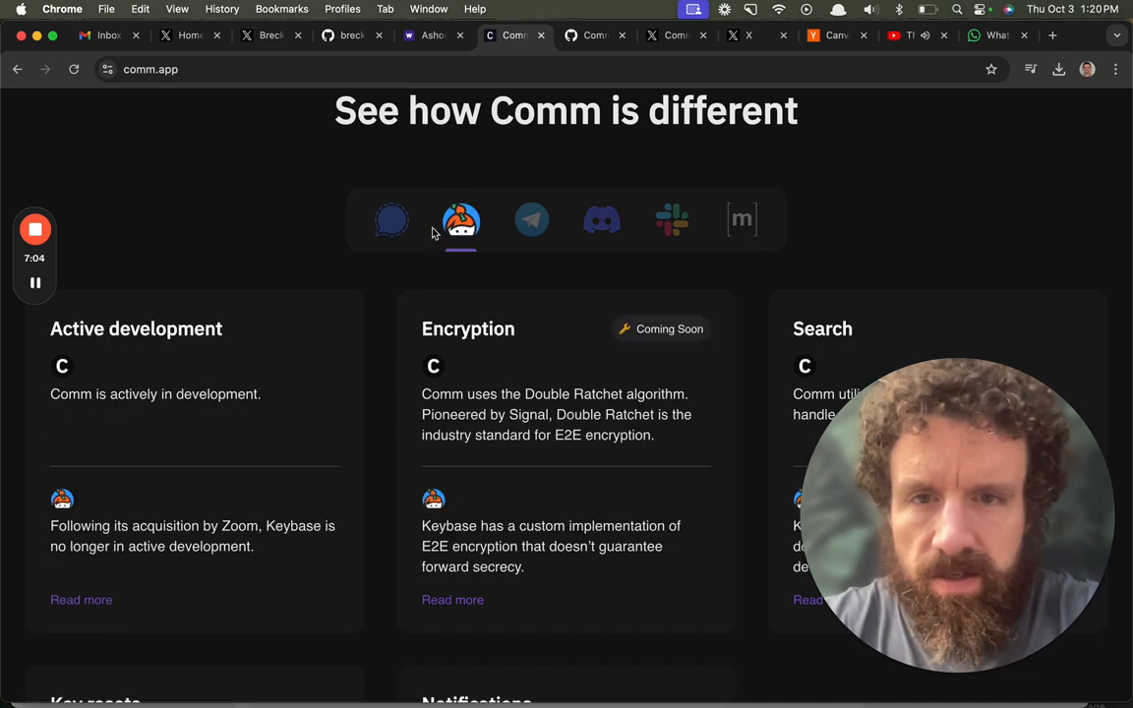
left_click(531, 220)
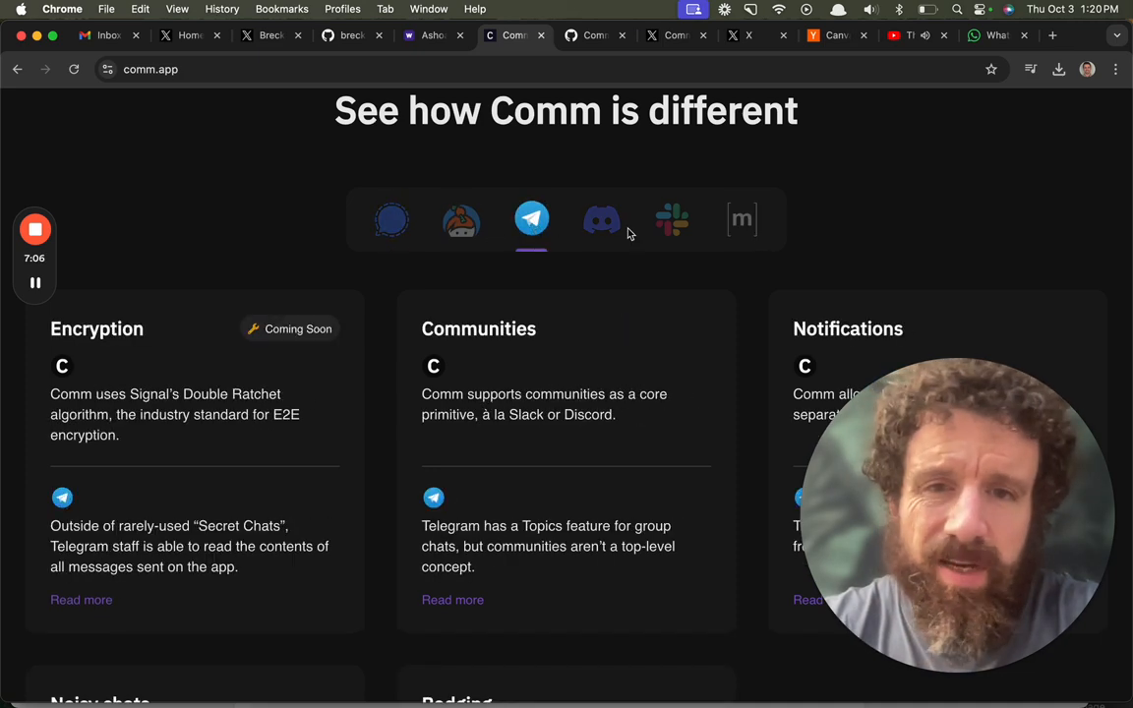
left_click(742, 218)
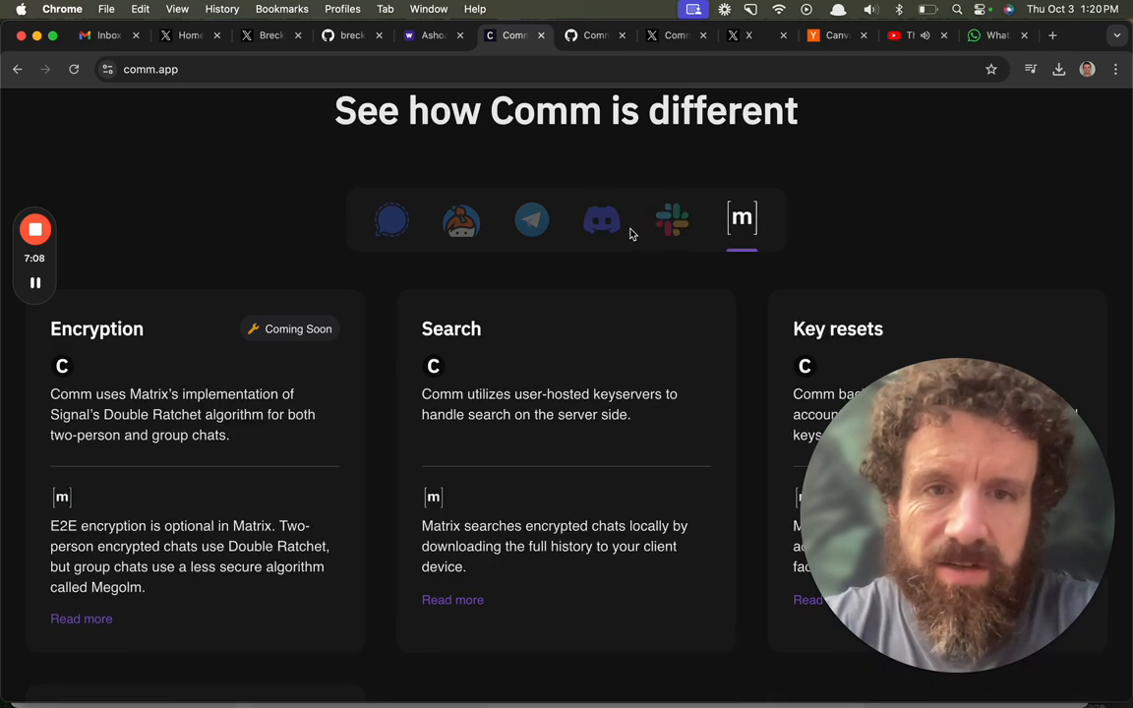
left_click(531, 220)
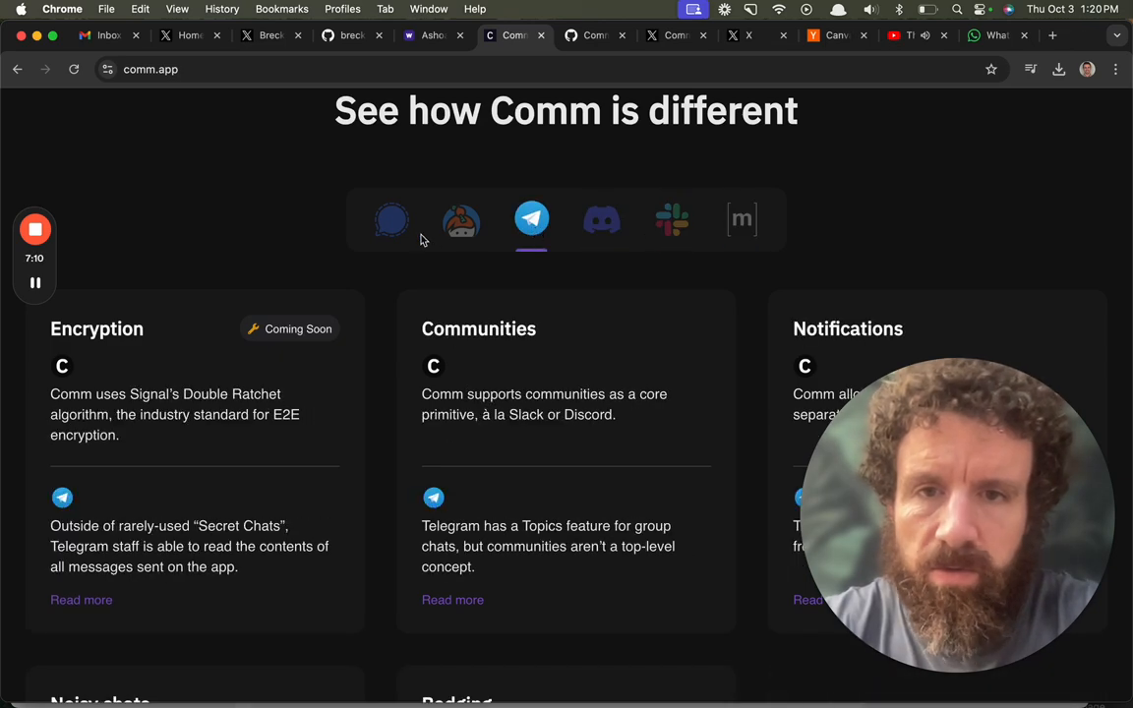
scroll("down", 3)
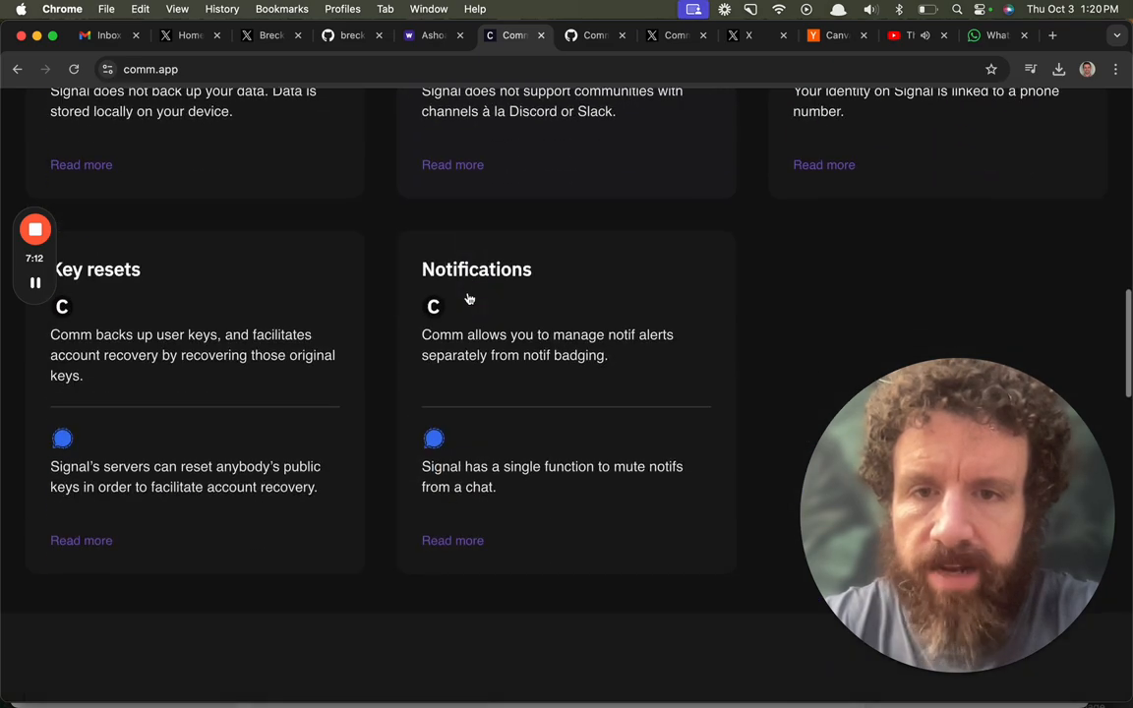
scroll("down", 3)
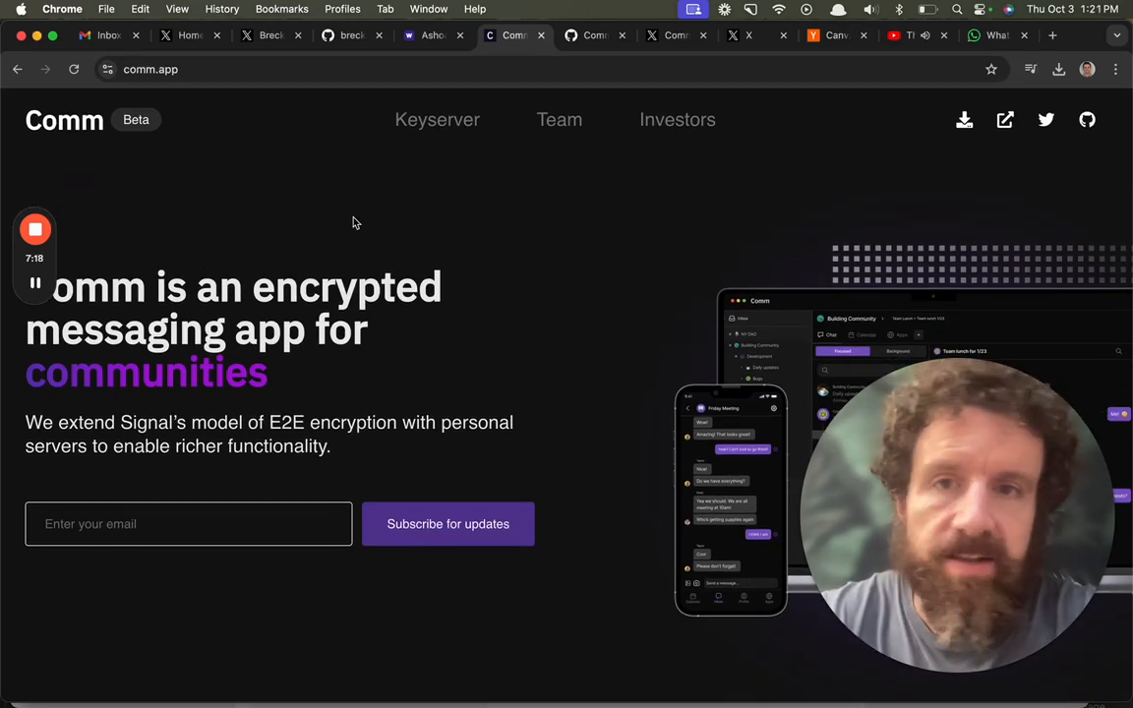
scroll("down", 3)
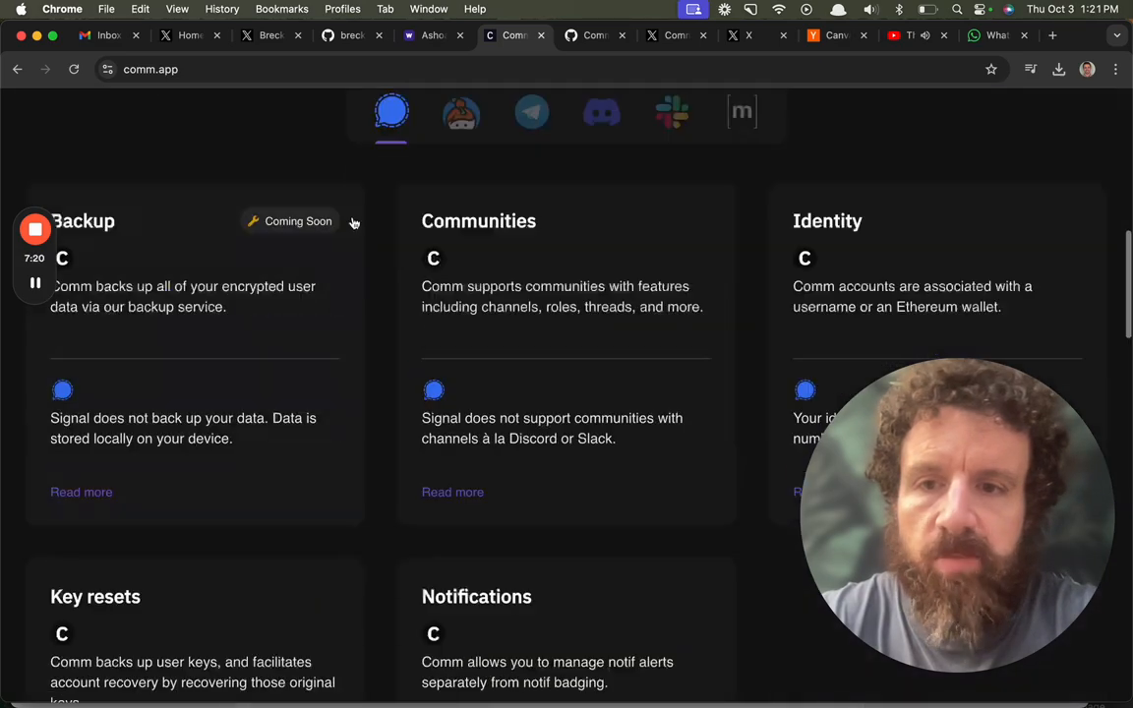